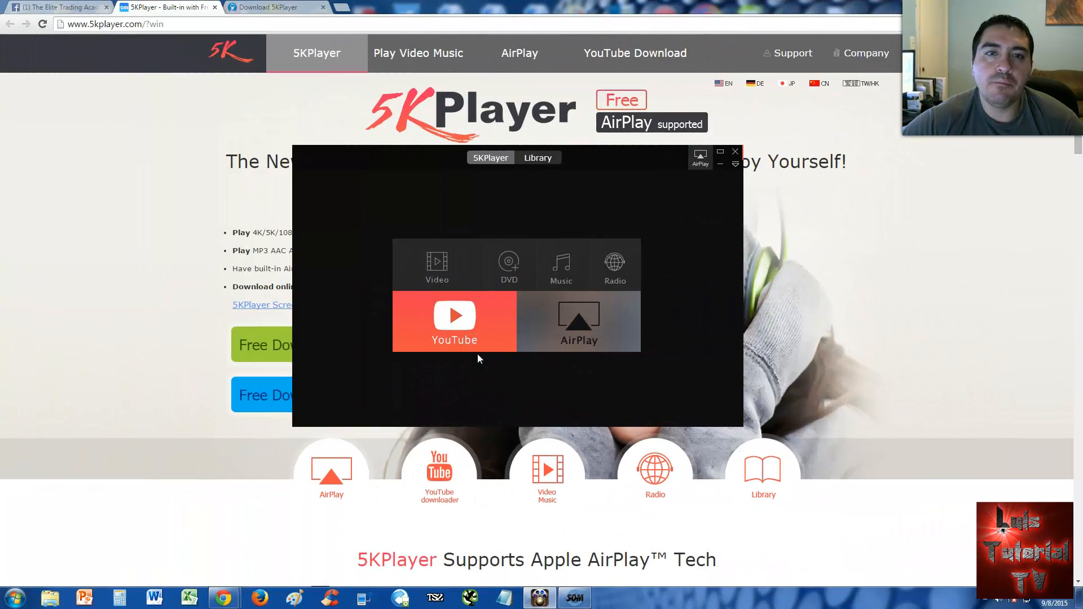
mouse_move(221, 192)
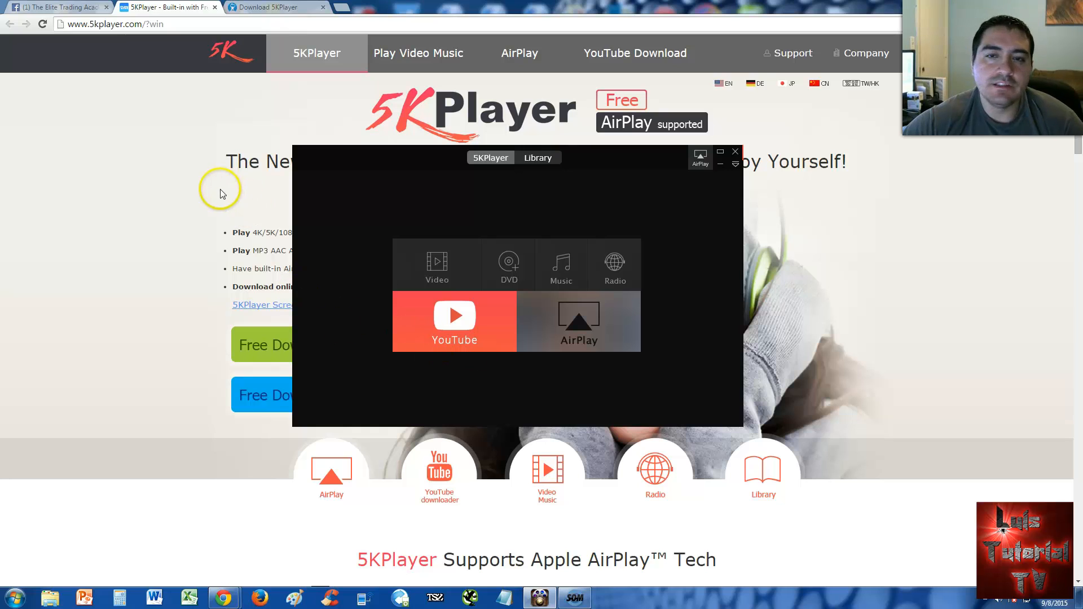
mouse_move(195, 184)
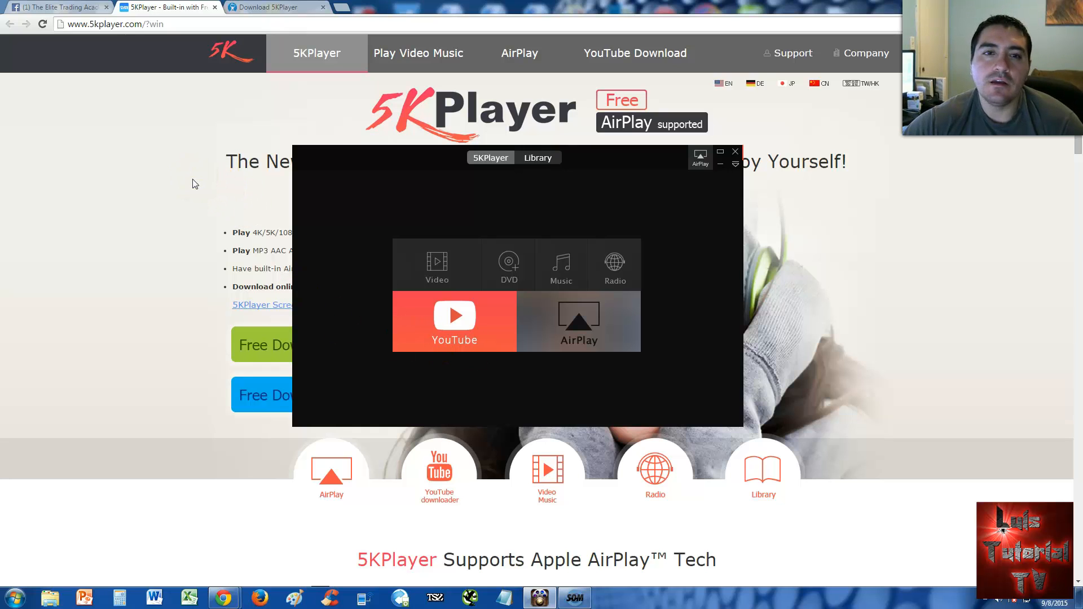
Step: Hide the 5KPlayer window so only the 5kplayer.com homepage remains visible
left_click(734, 151)
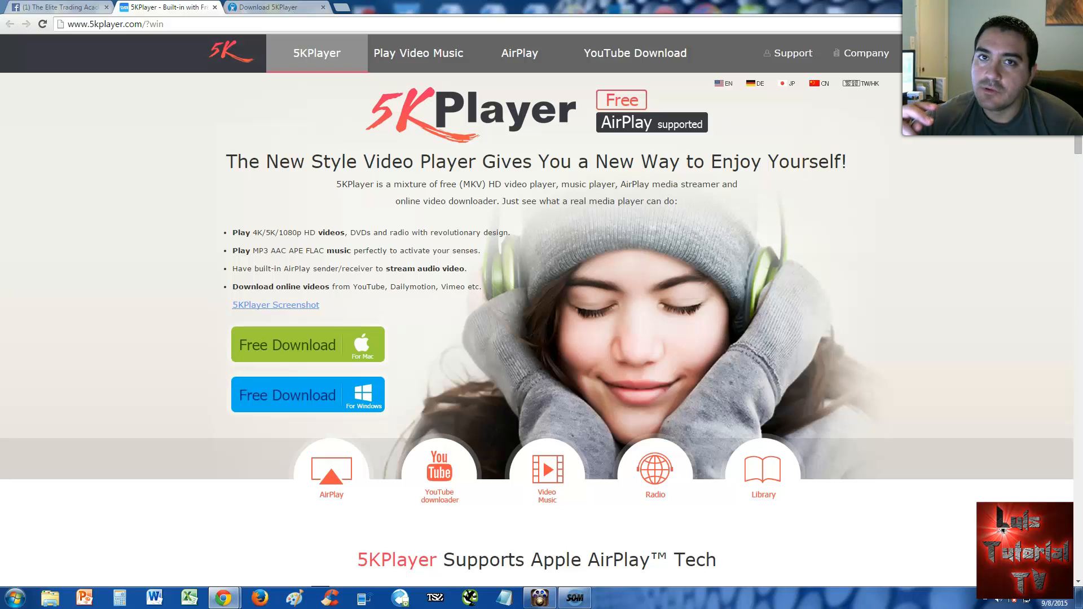
mouse_move(781, 42)
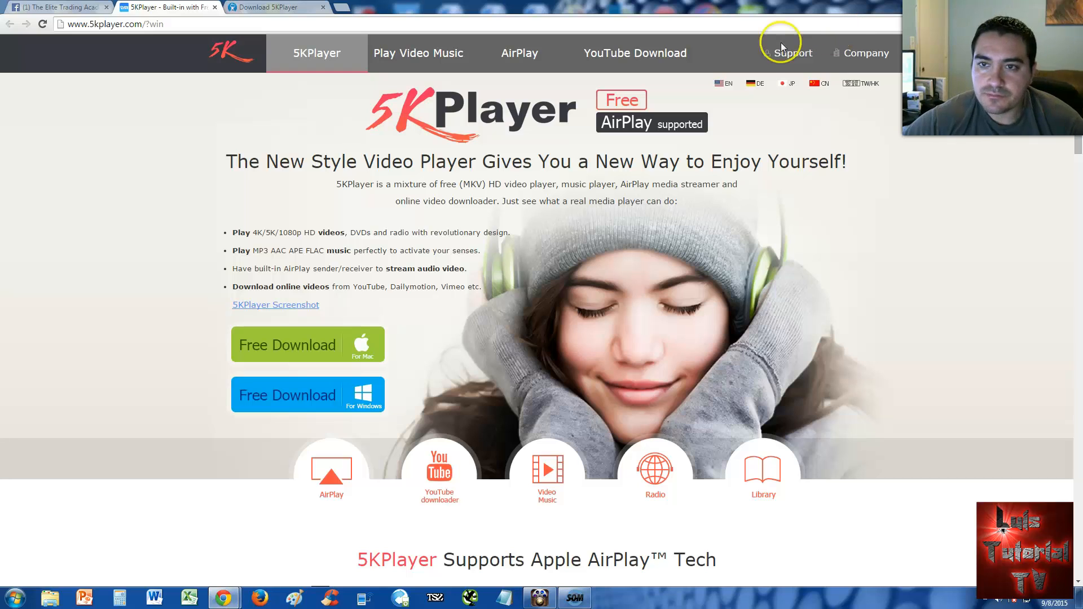
mouse_move(644, 290)
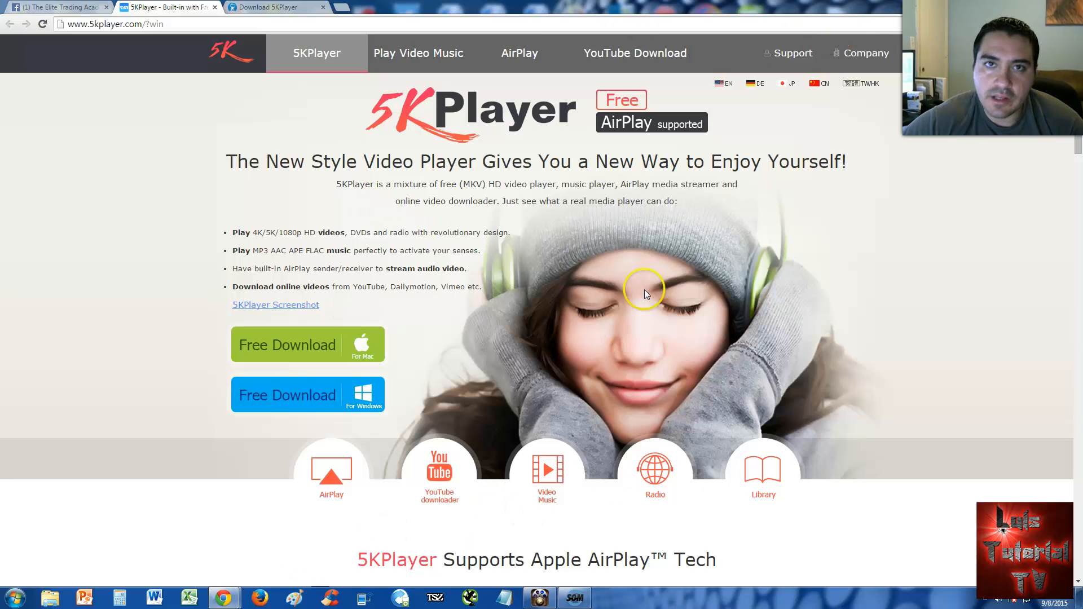
Step: Start the Windows download of 5KPlayer, landing on the Softonic thanks page
scroll("down", 3)
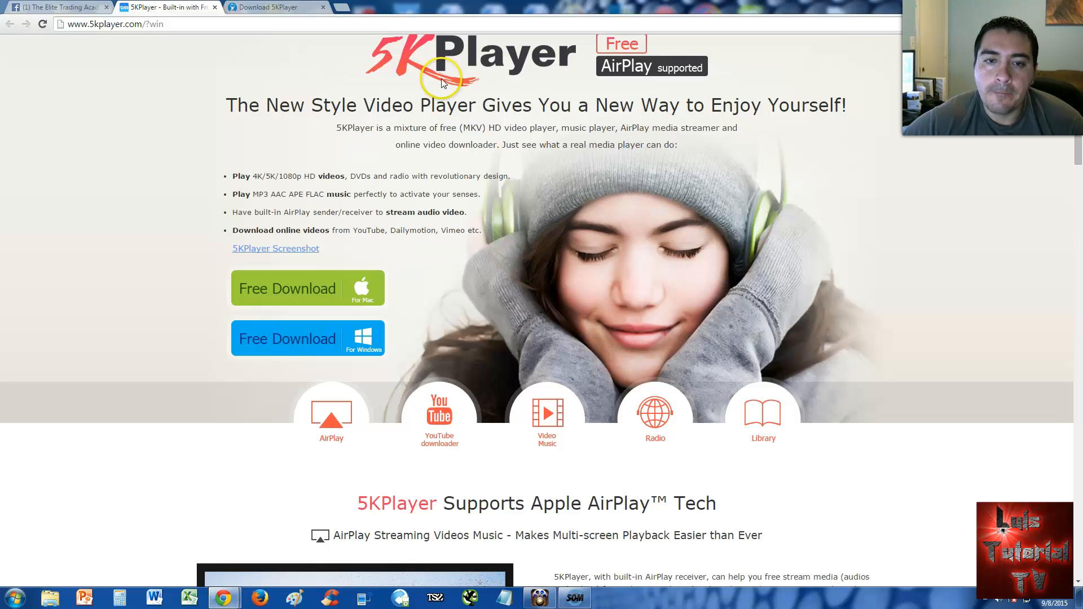
mouse_move(580, 161)
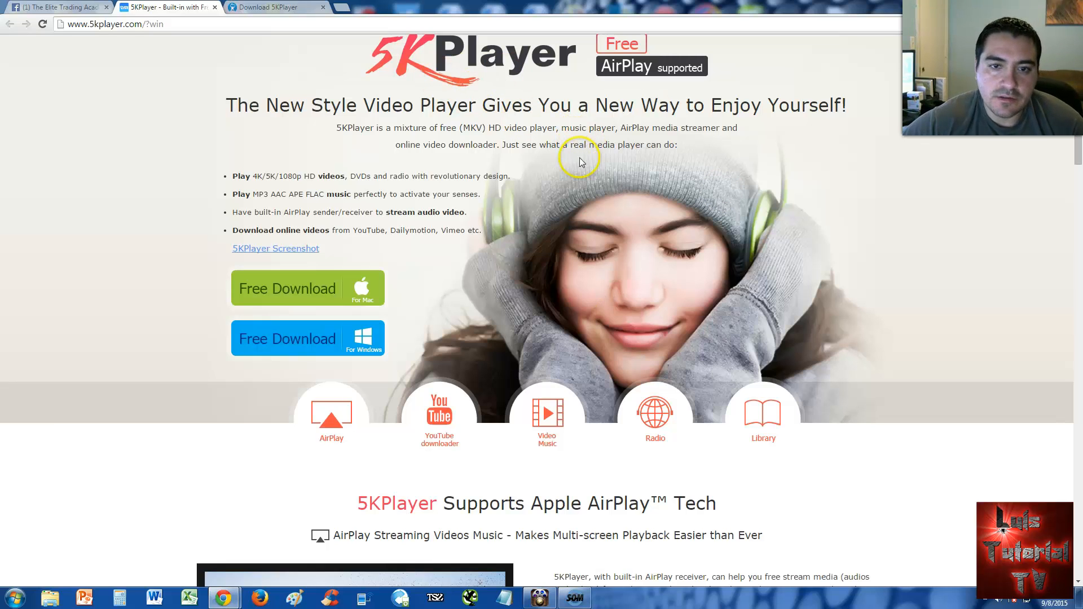
mouse_move(612, 171)
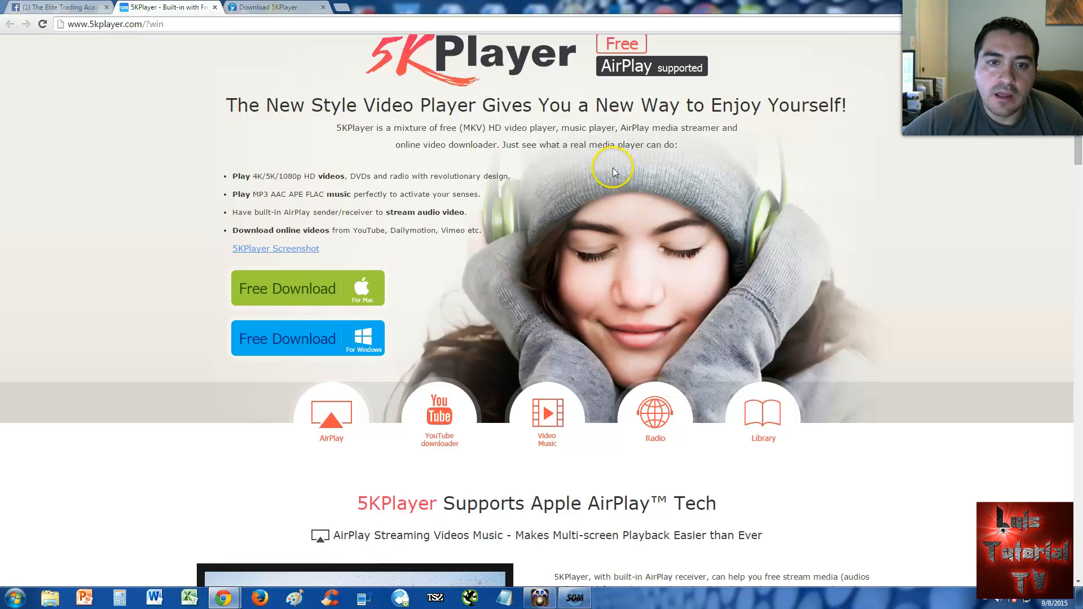
mouse_move(612, 176)
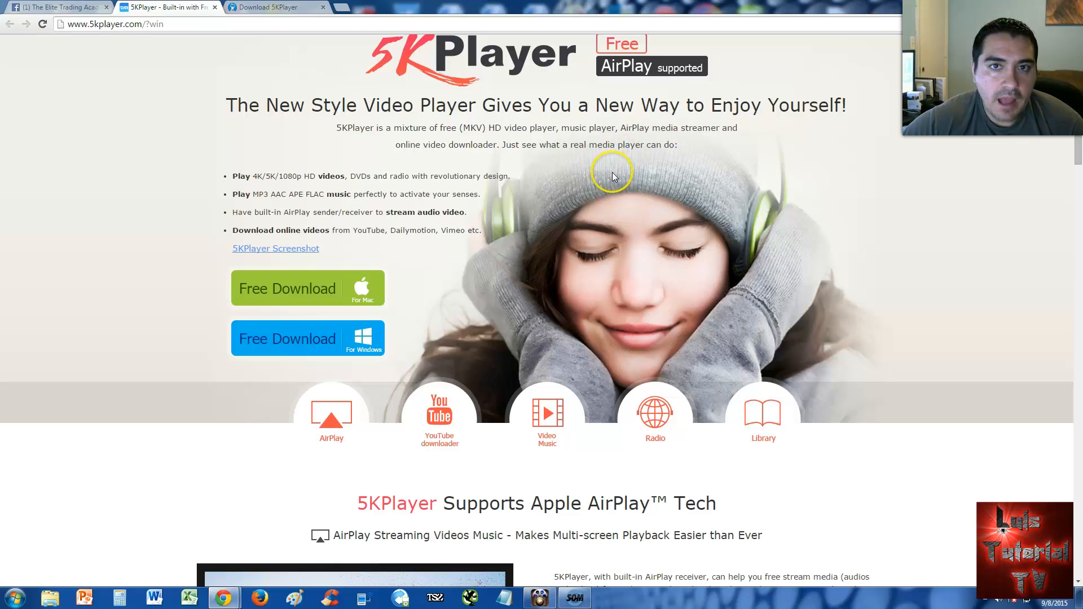
mouse_move(324, 279)
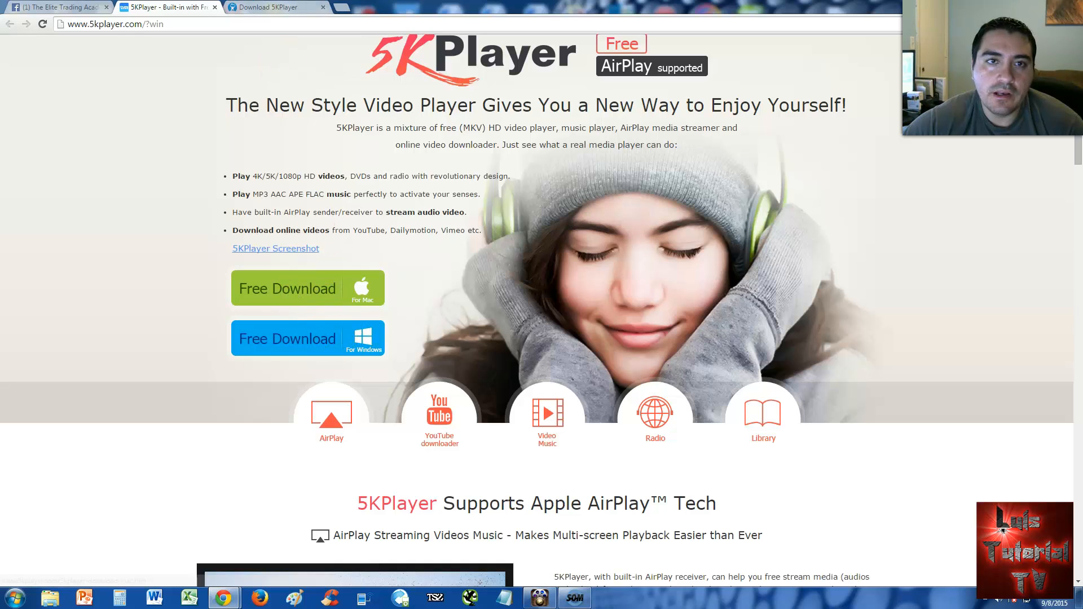
left_click(307, 339)
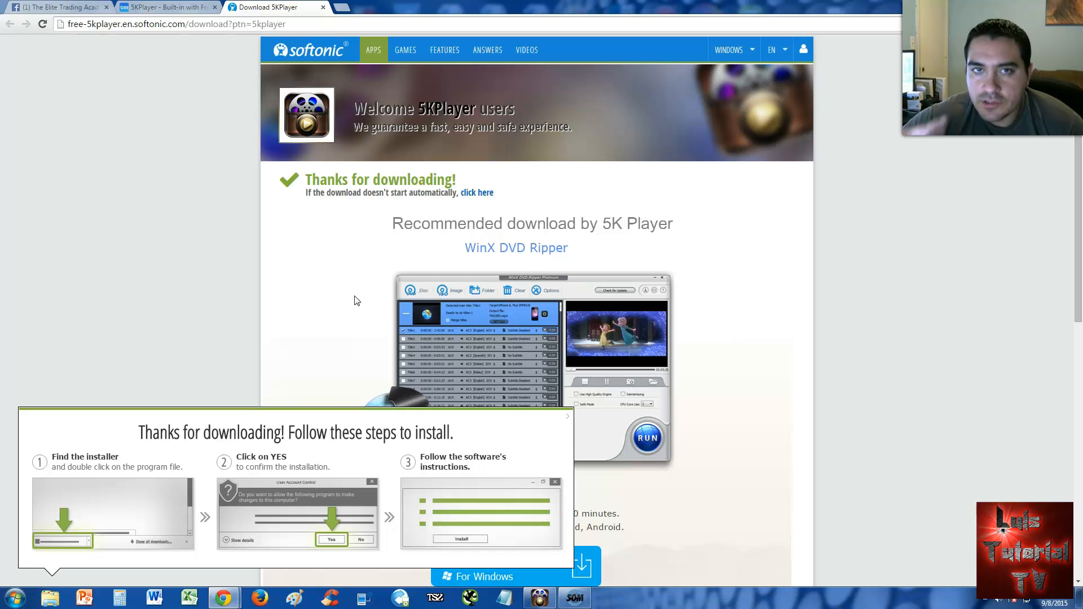
Step: Restore 5KPlayer from the taskbar and bring up the Add Video file browser
left_click(539, 598)
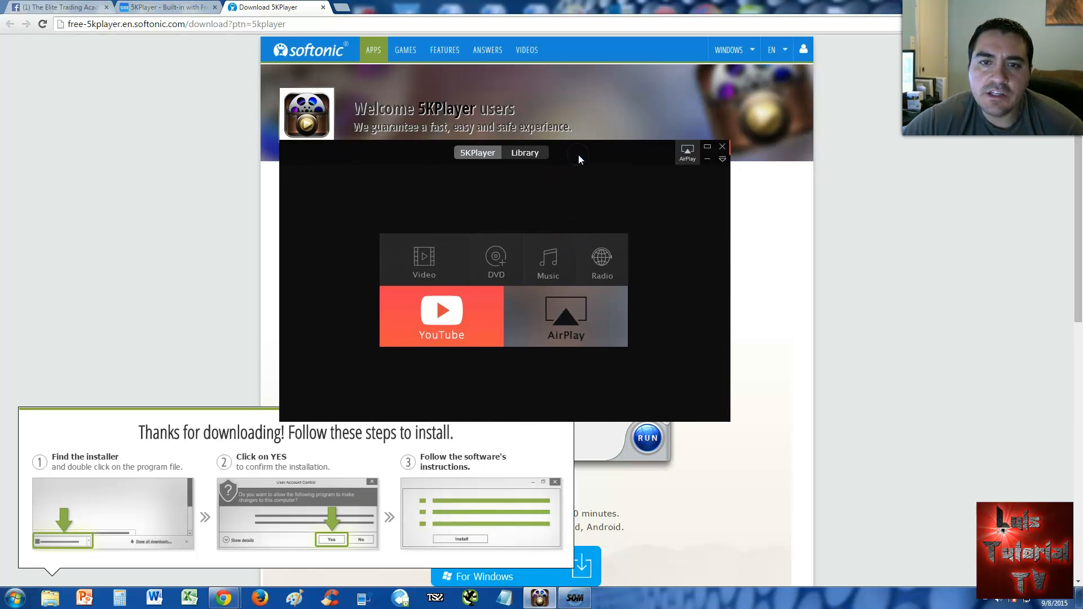
mouse_move(524, 196)
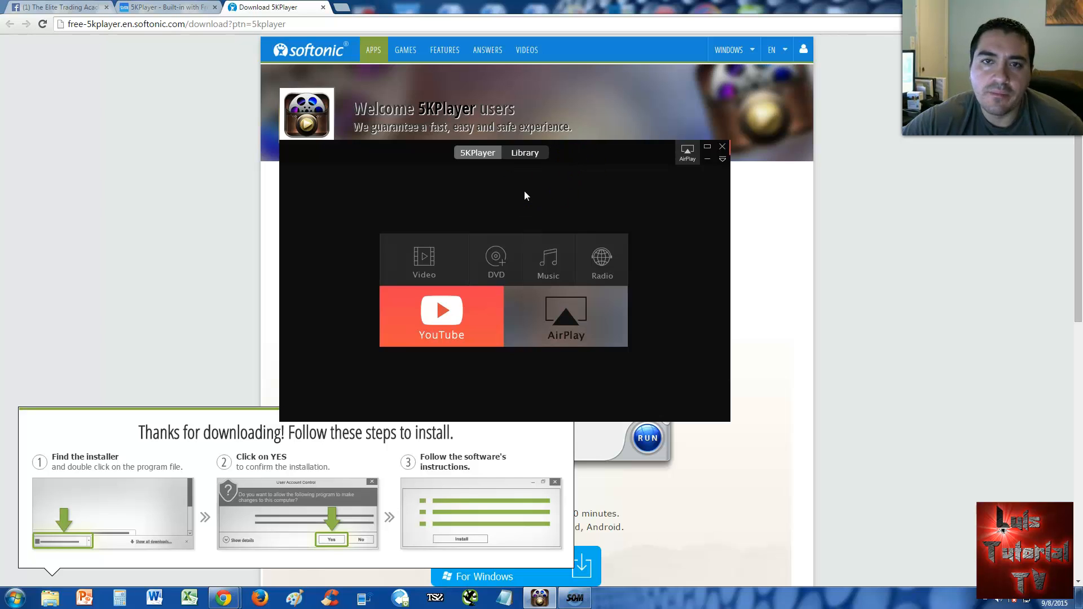
mouse_move(413, 228)
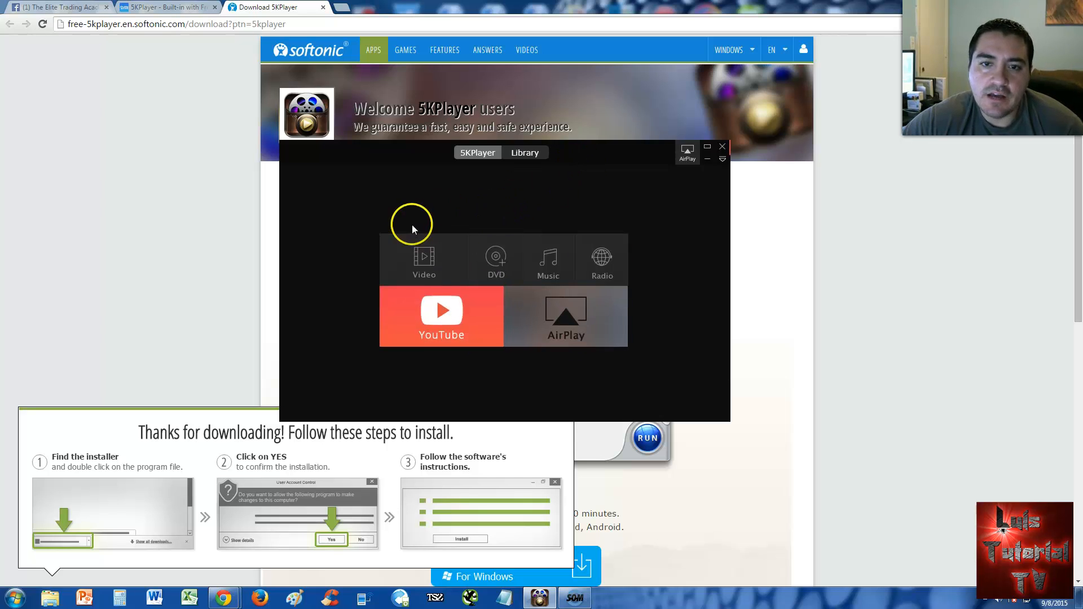
left_click(425, 260)
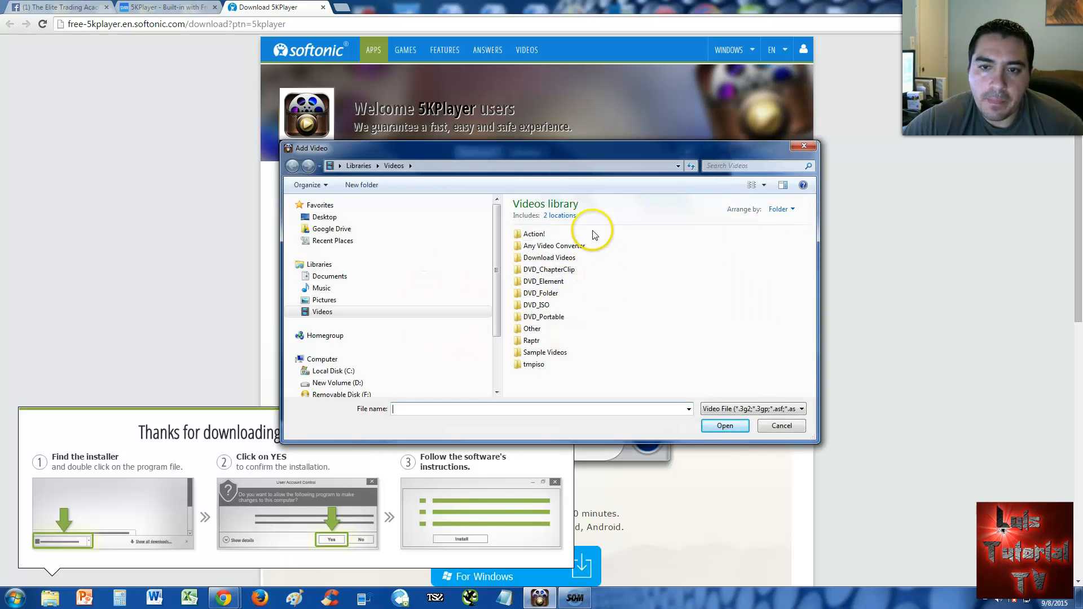
mouse_move(552, 336)
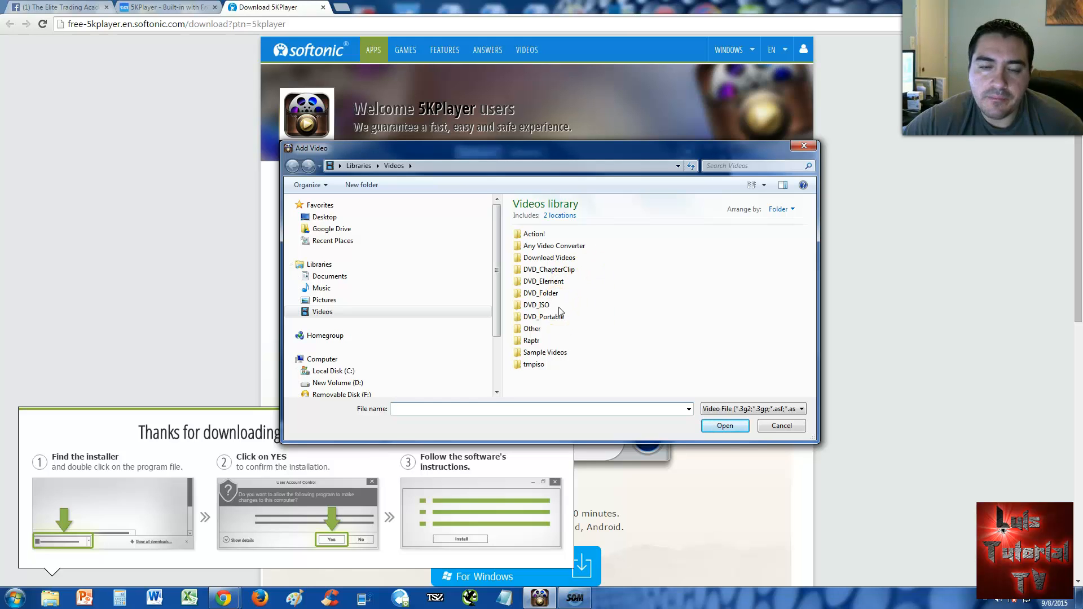
Step: Dismiss the Add Video browser and bring up the Open DVD Disc dialog, checking its empty drive list
left_click(781, 425)
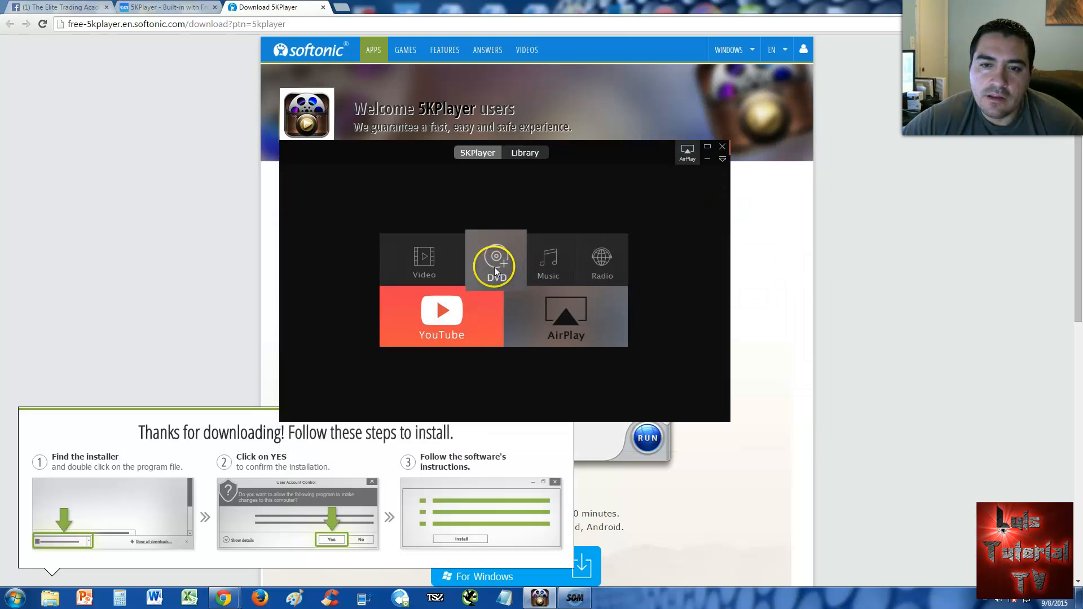
left_click(495, 263)
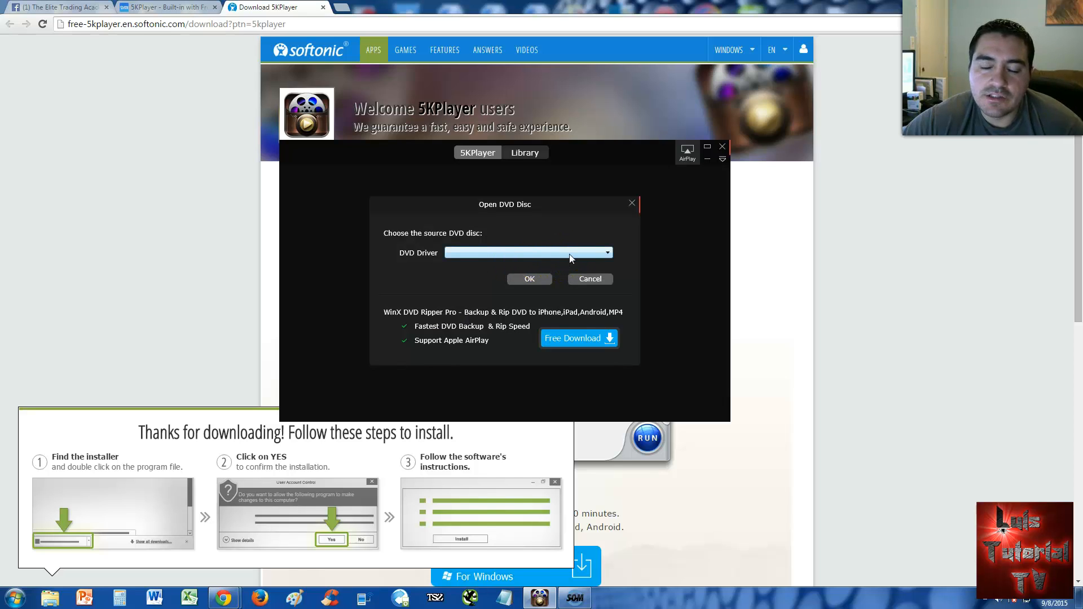
left_click(605, 253)
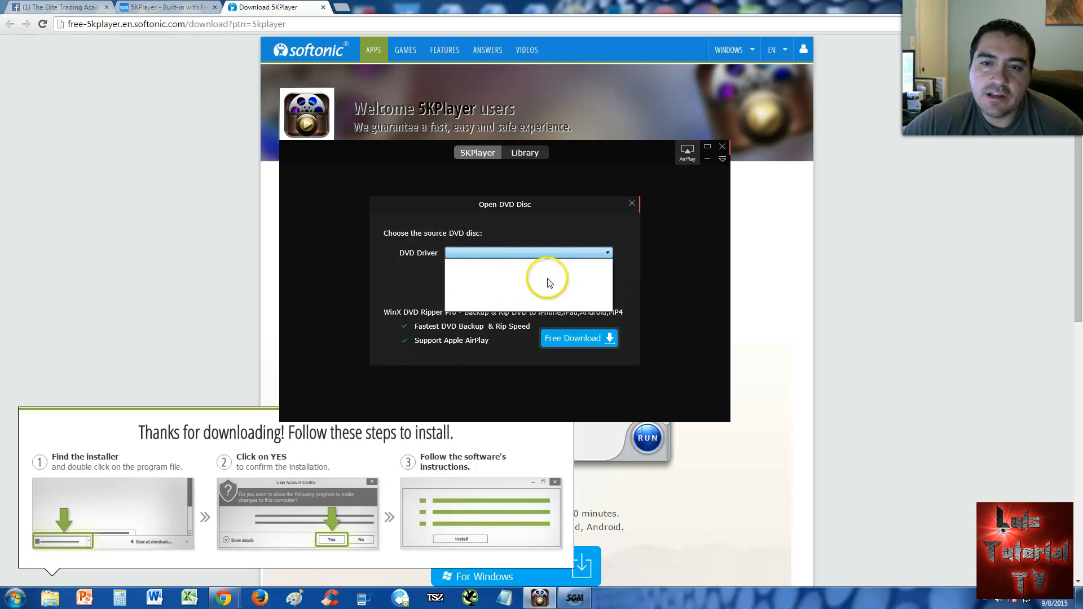
left_click(528, 252)
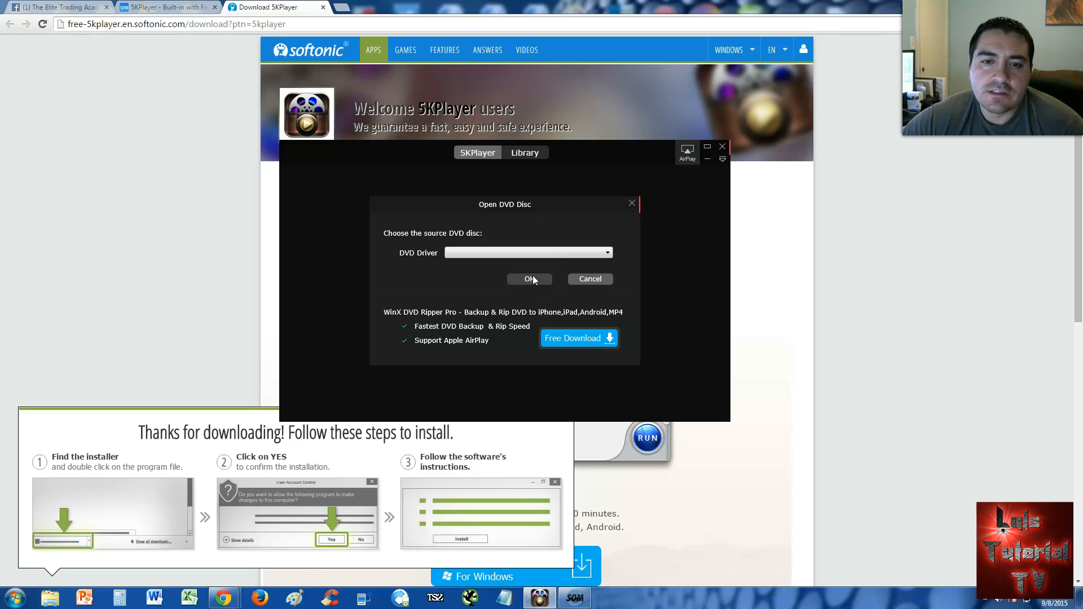
mouse_move(399, 315)
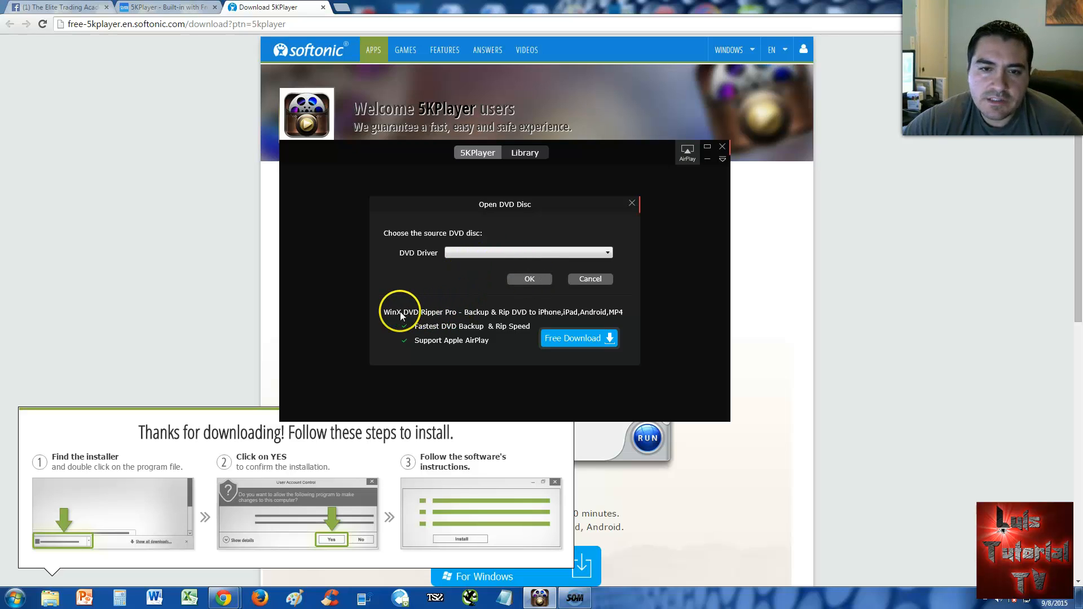
mouse_move(447, 318)
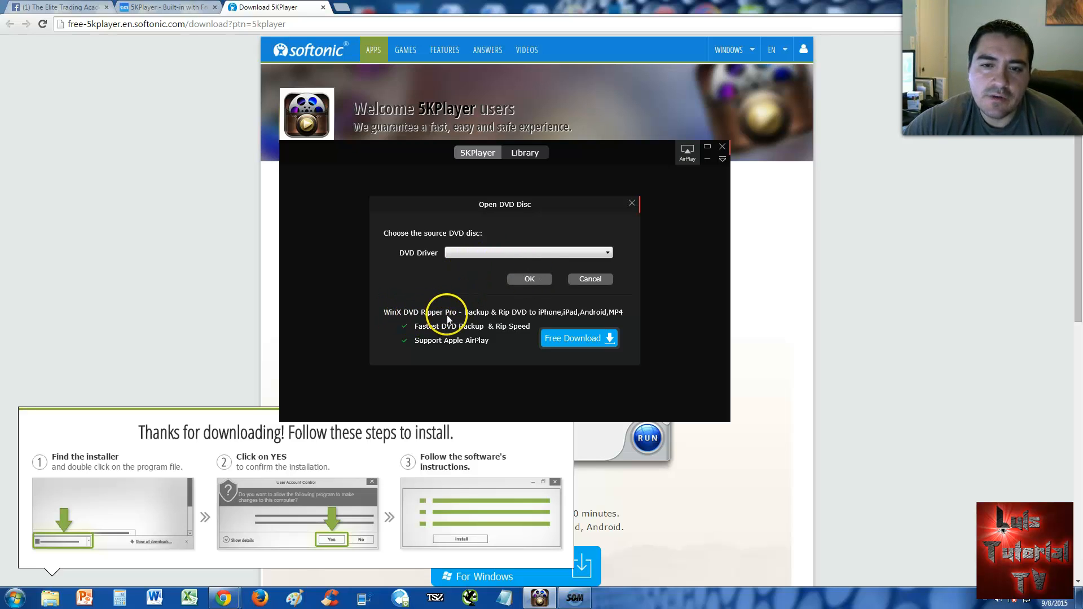
mouse_move(505, 316)
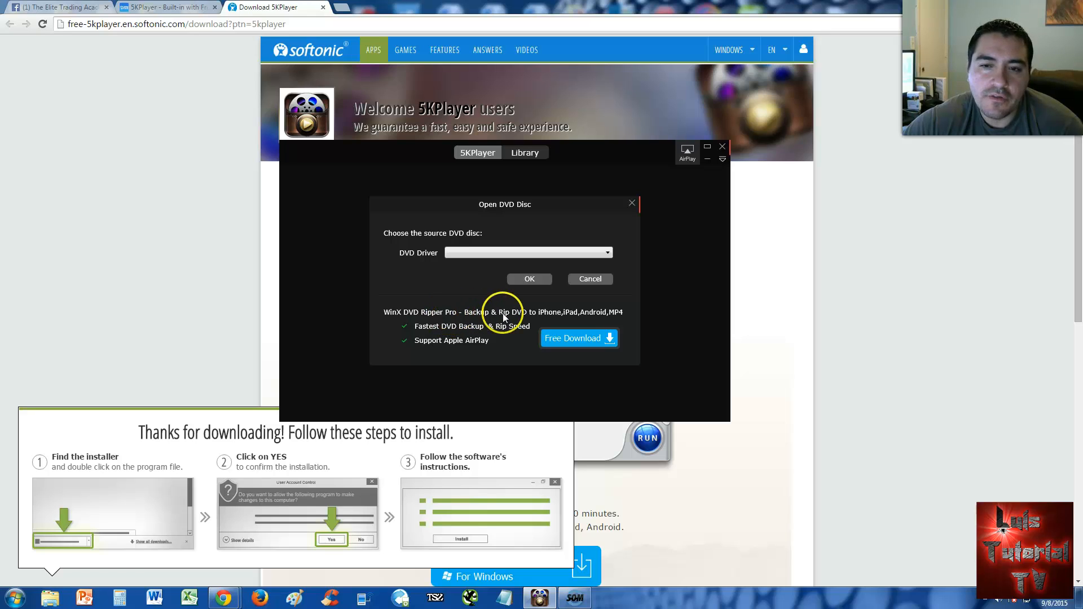
mouse_move(498, 349)
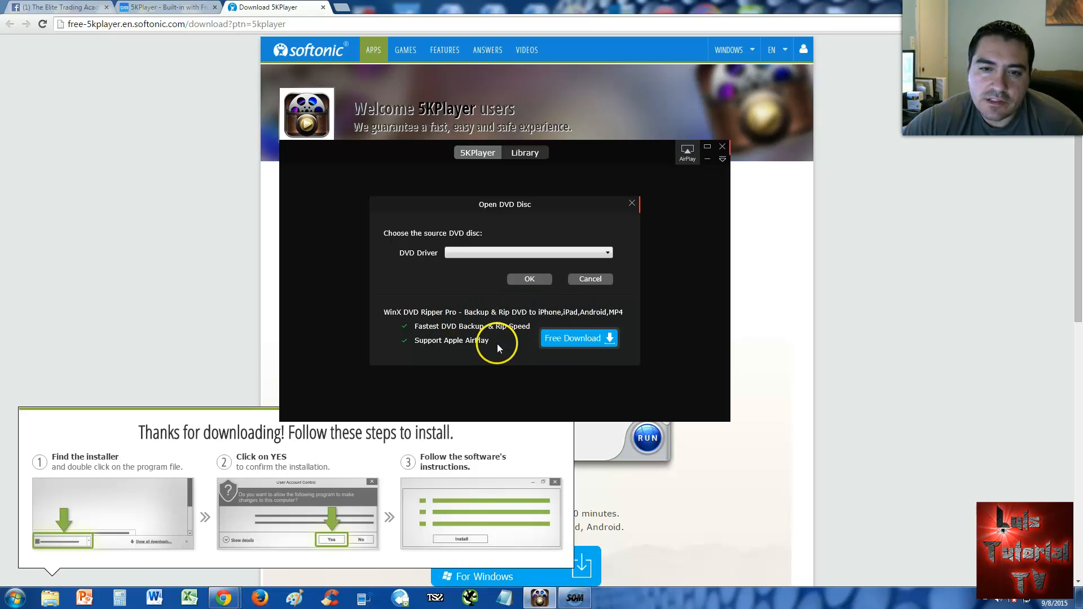
mouse_move(492, 340)
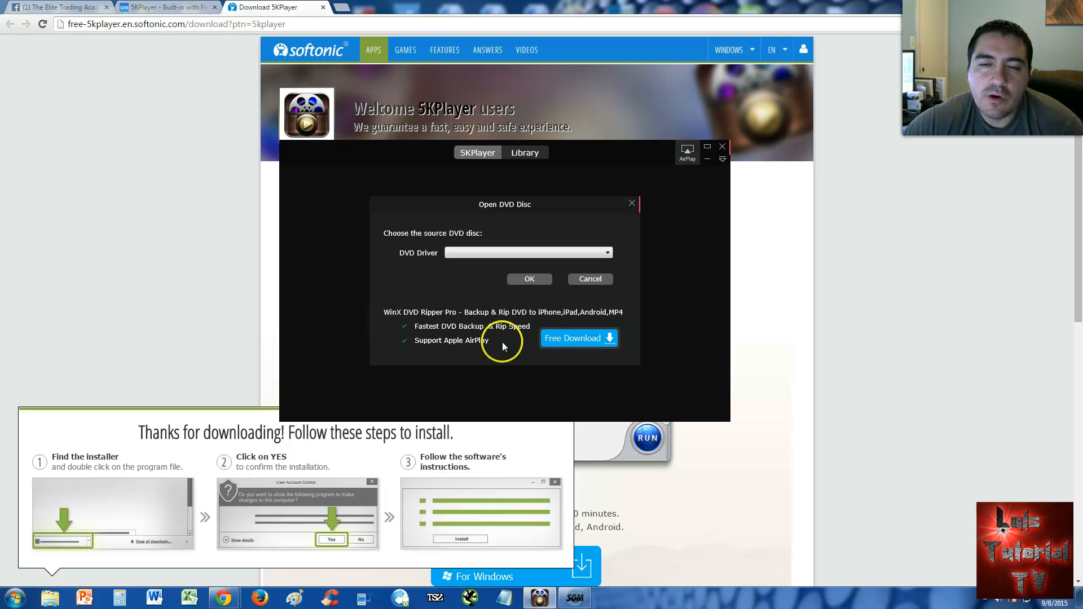
mouse_move(657, 208)
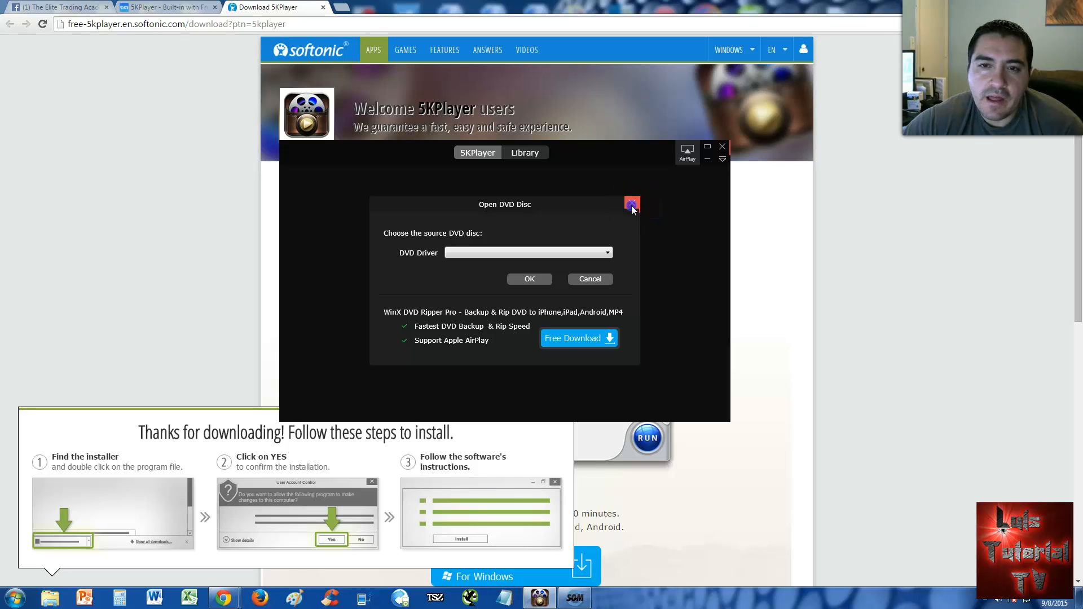
Step: Load Kalimba.mp3 from the Sample Music folder, play it briefly and pause at eight seconds
left_click(631, 205)
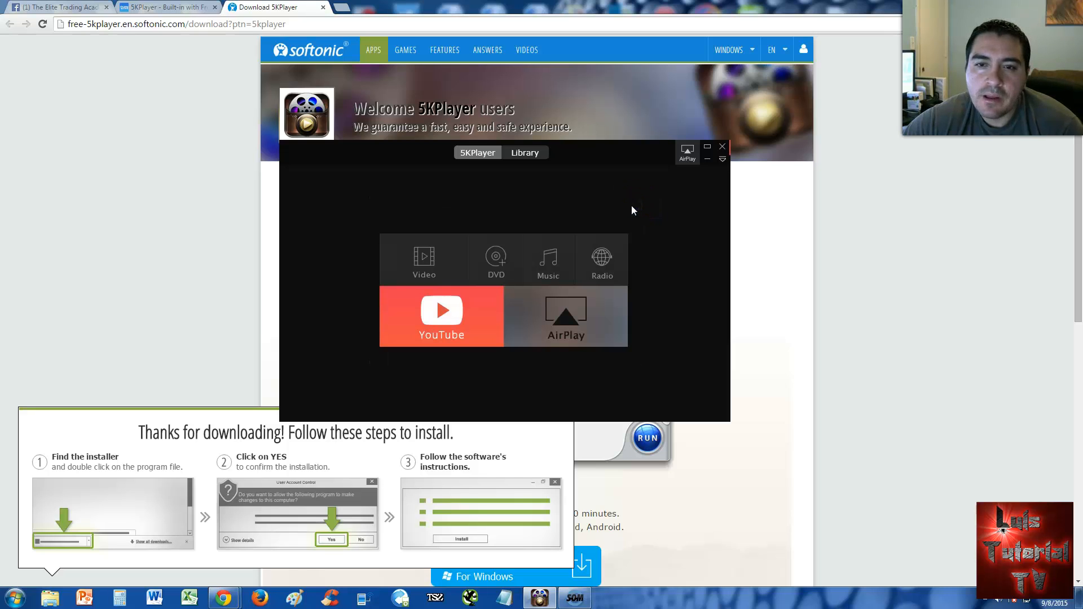
mouse_move(549, 261)
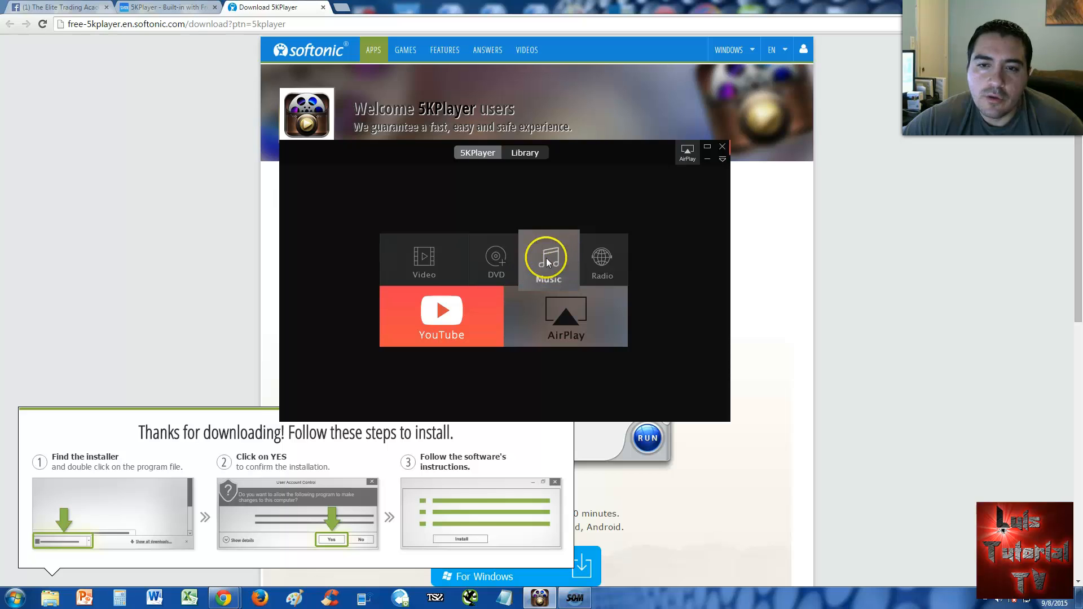
mouse_move(548, 264)
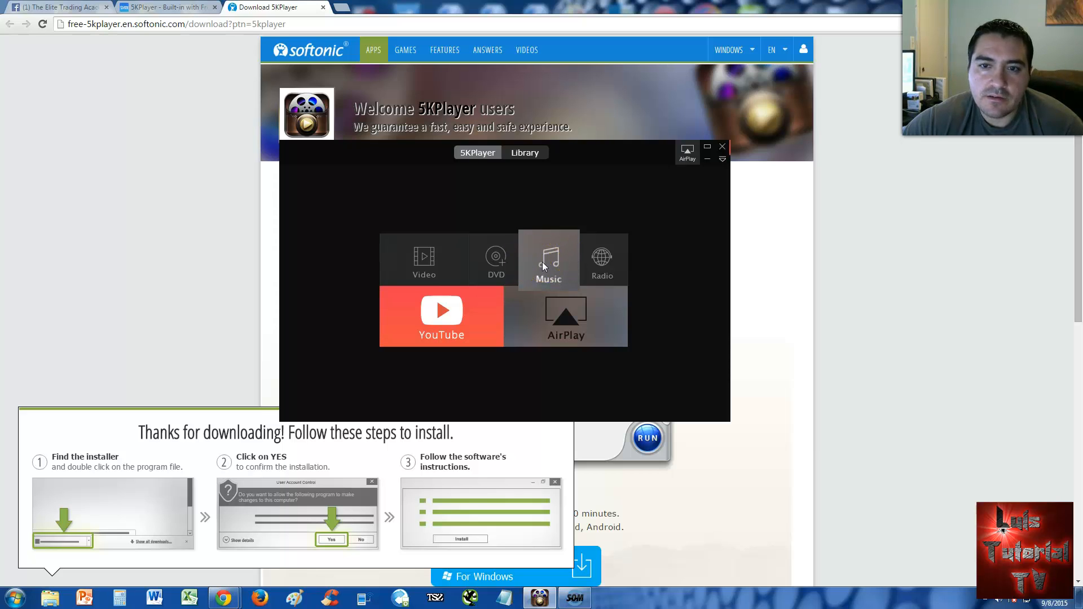
left_click(548, 260)
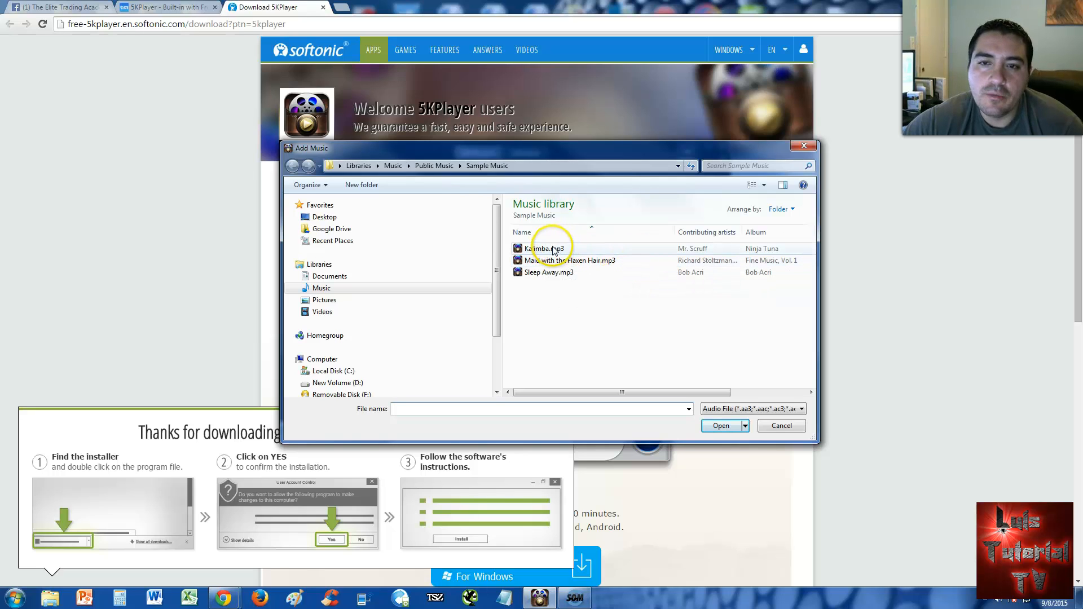
left_click(543, 248)
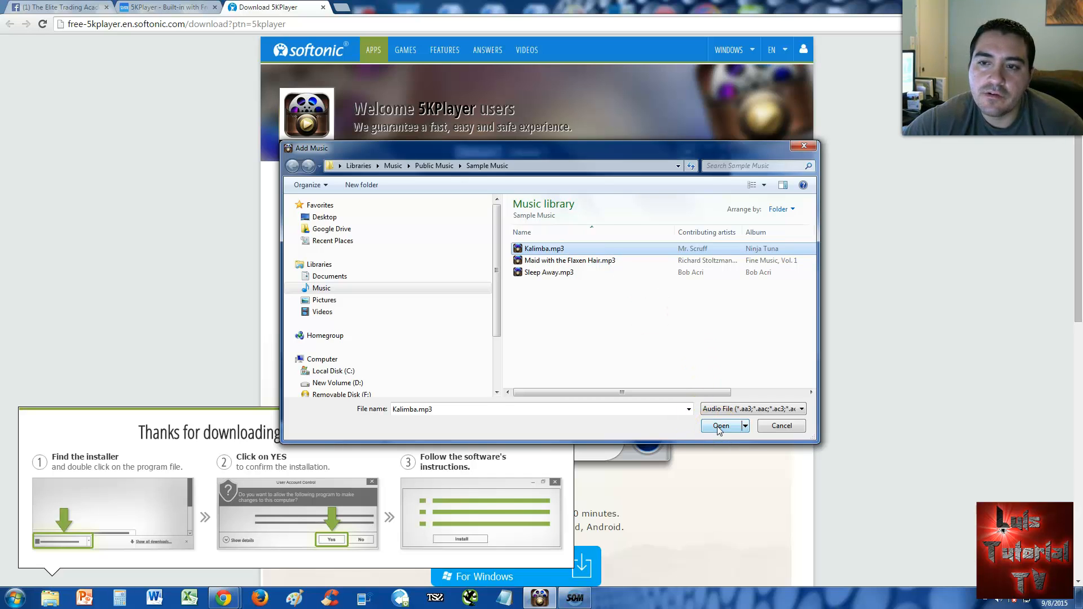
left_click(721, 425)
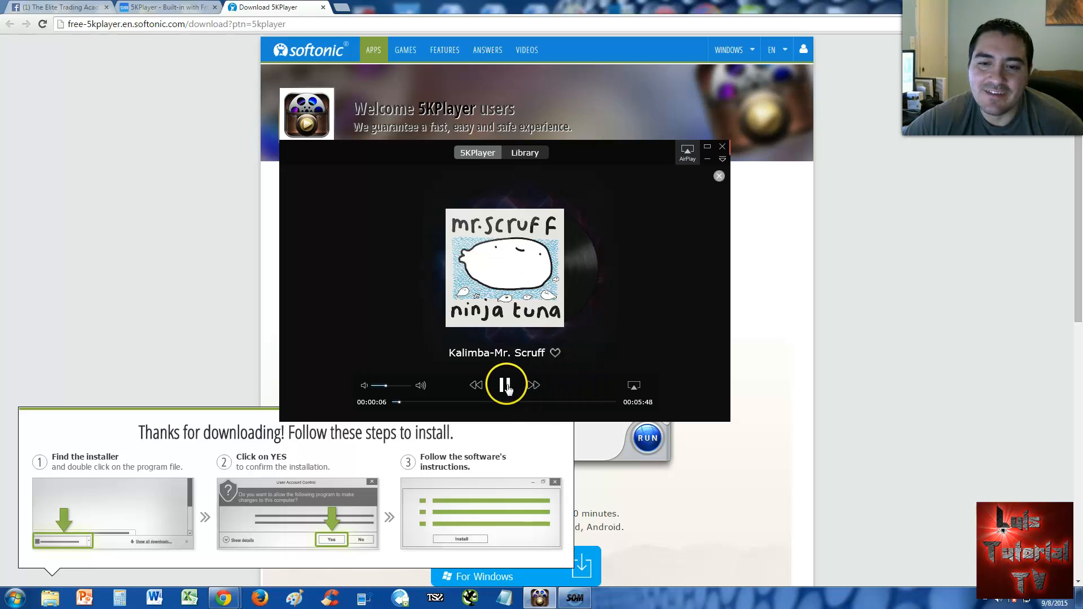
left_click(506, 385)
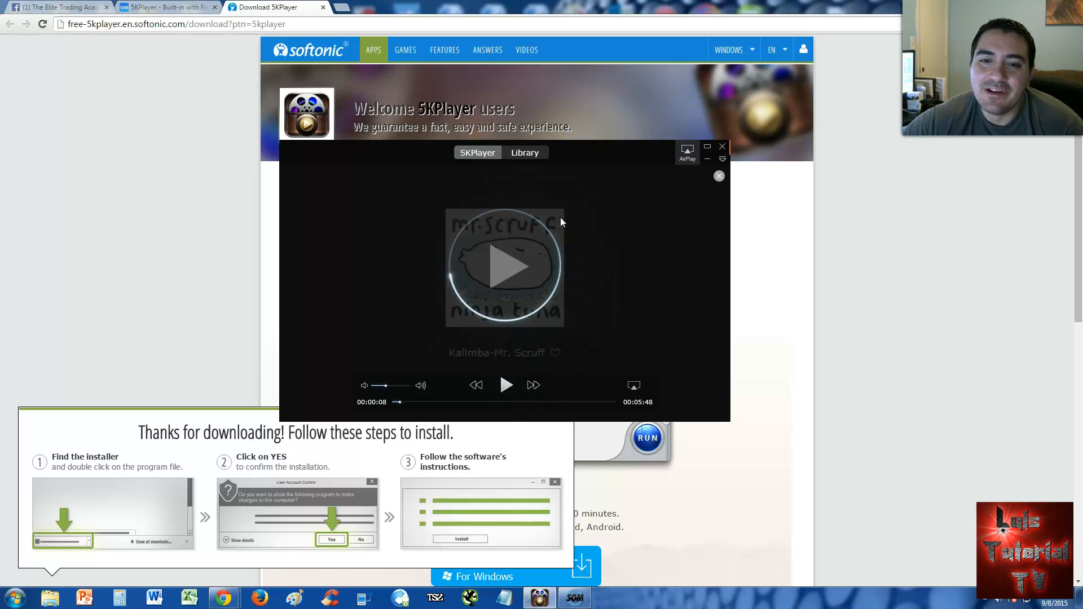
mouse_move(506, 387)
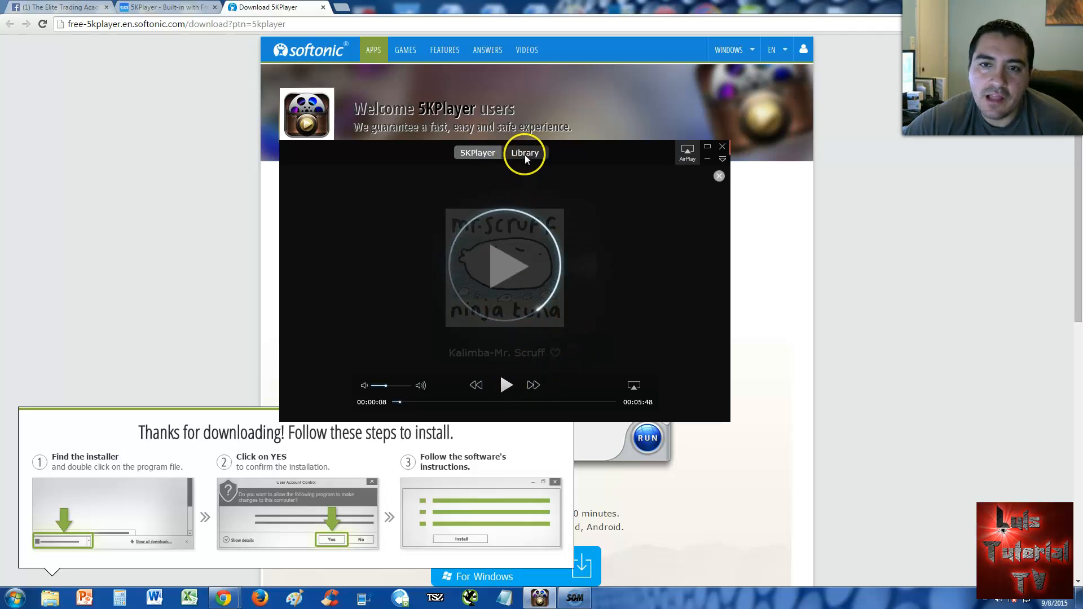
left_click(525, 152)
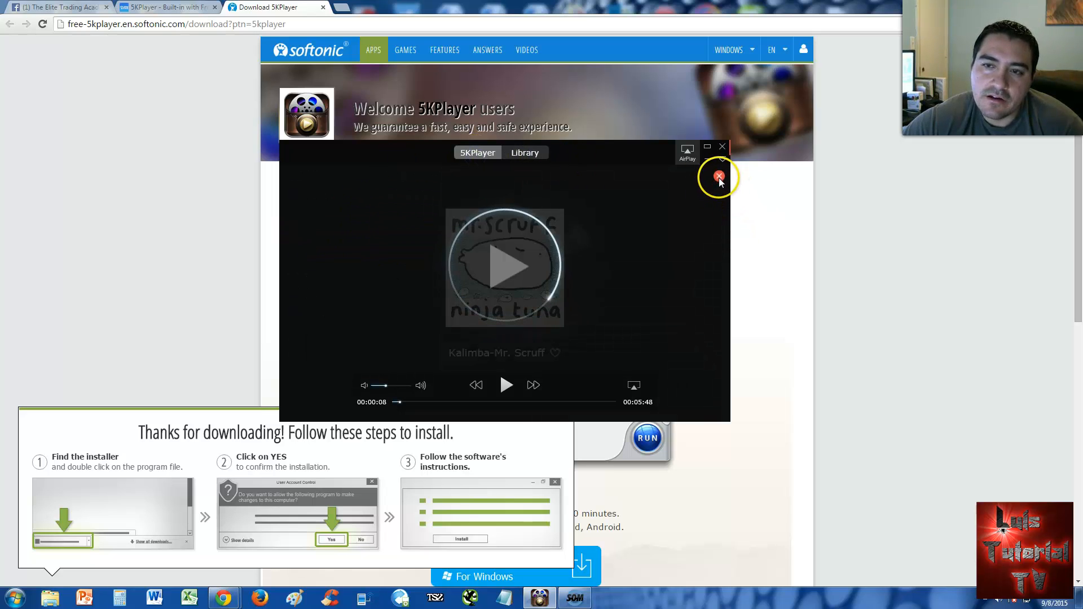
Step: Close the paused Kalimba track to return to the 5KPlayer home screen
left_click(719, 176)
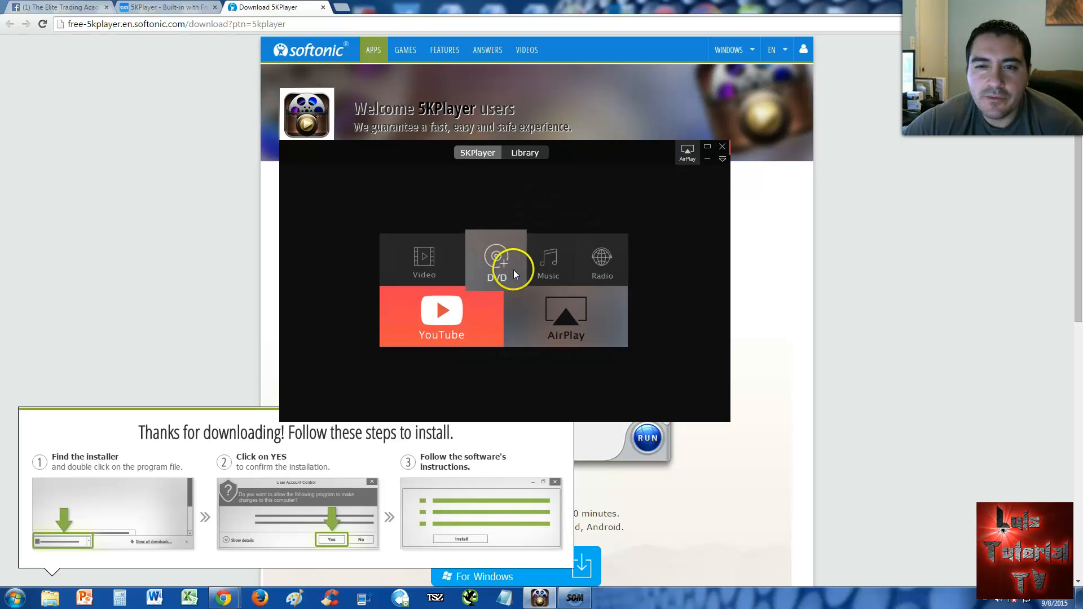
mouse_move(602, 260)
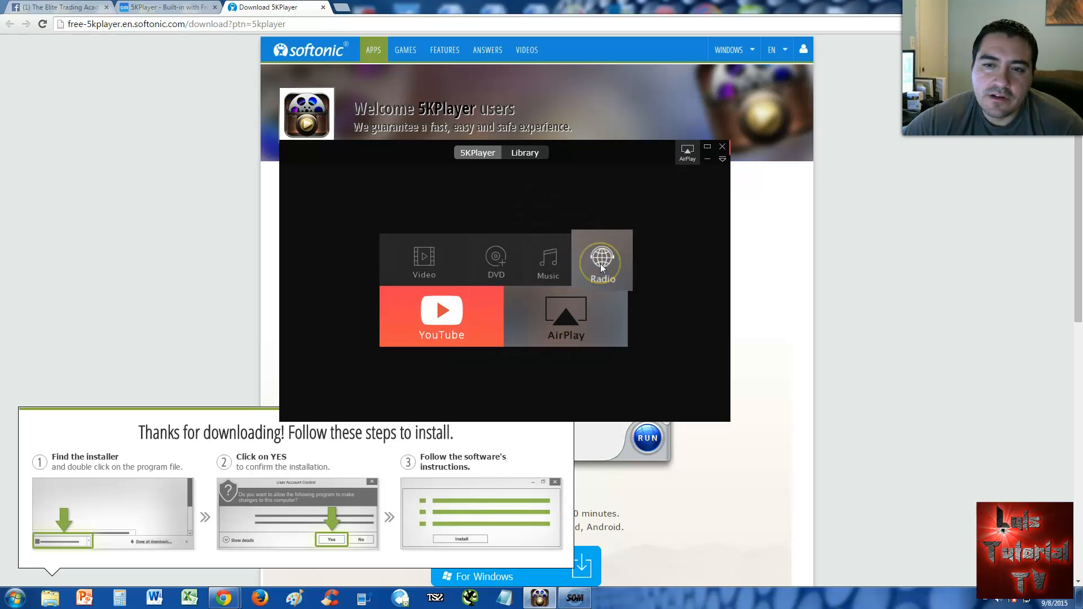
Step: Page through the radio station tiles, return to page one and pick Hotmix 80's as the radio URL
left_click(601, 261)
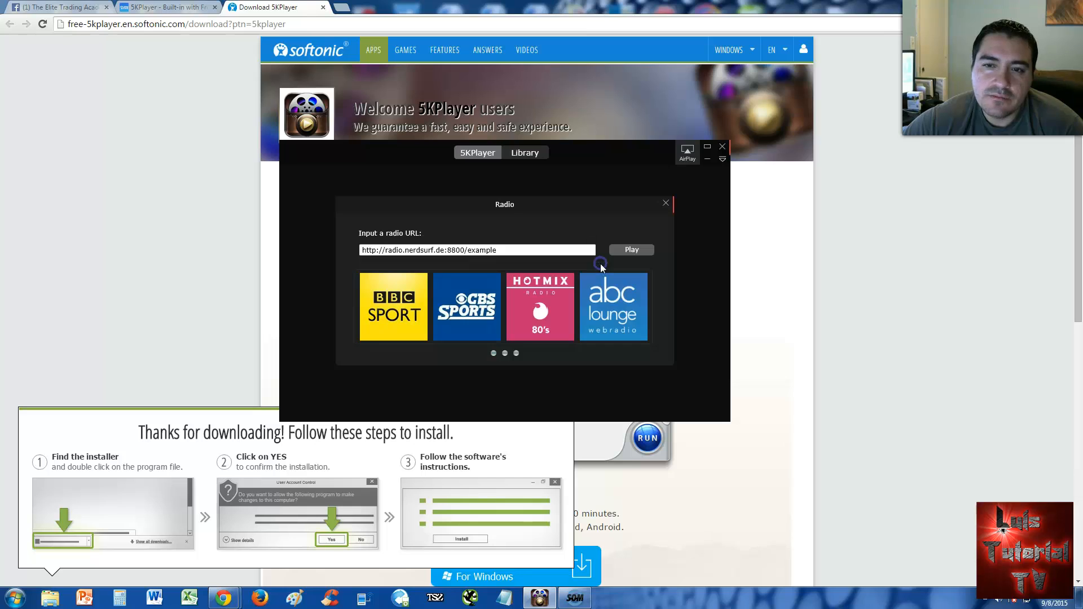
mouse_move(517, 273)
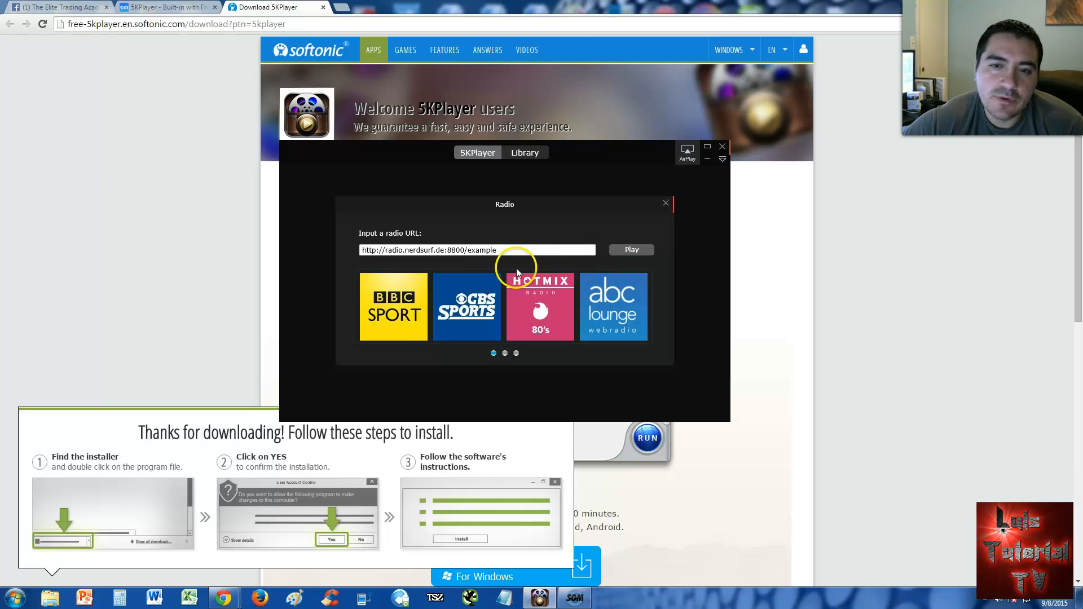
mouse_move(403, 319)
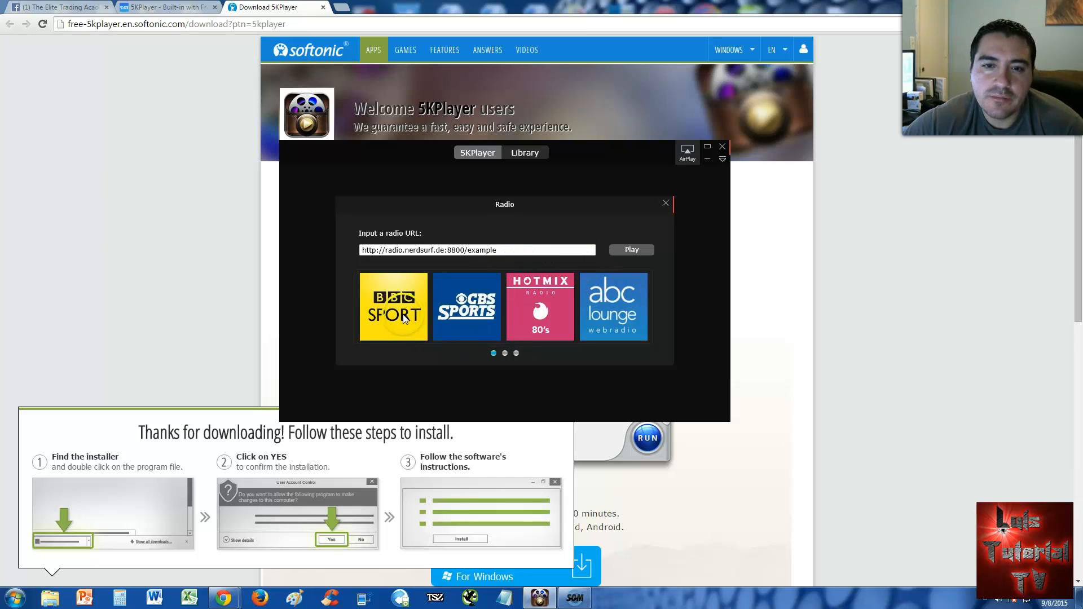
mouse_move(553, 324)
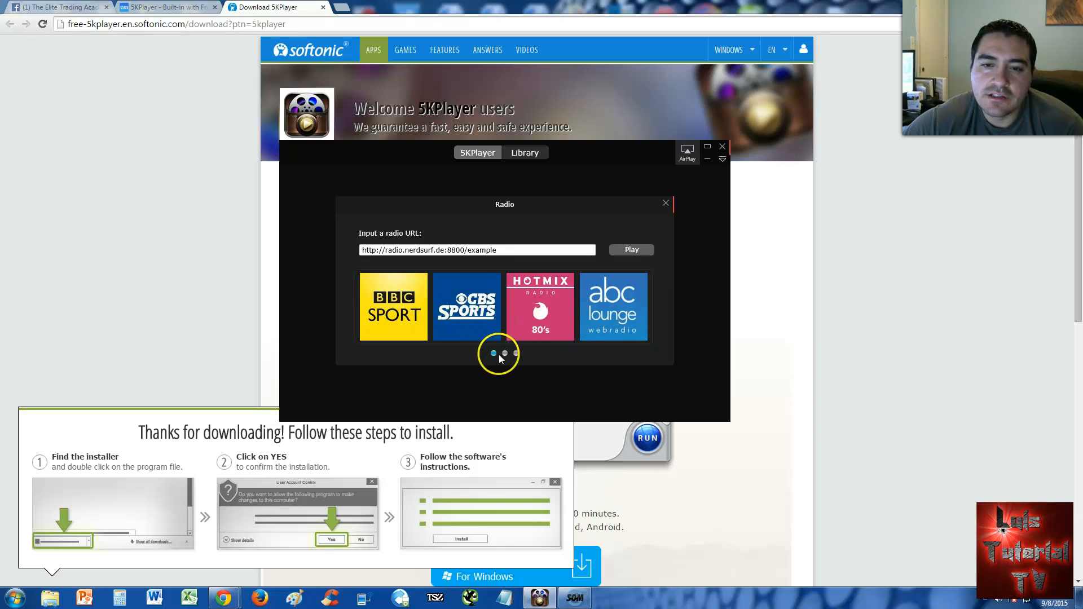
left_click(505, 353)
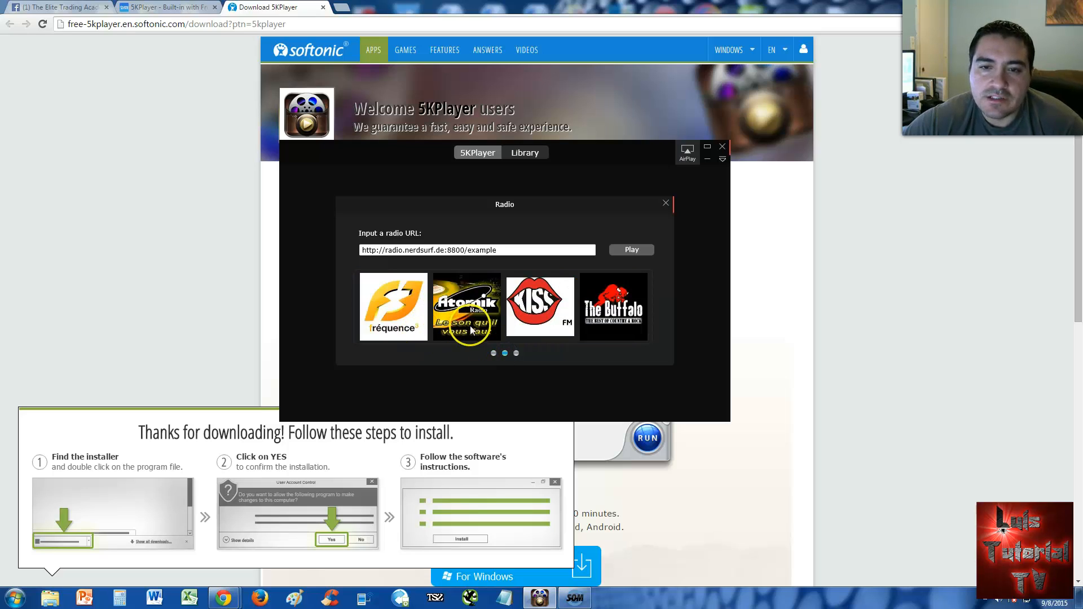
left_click(515, 354)
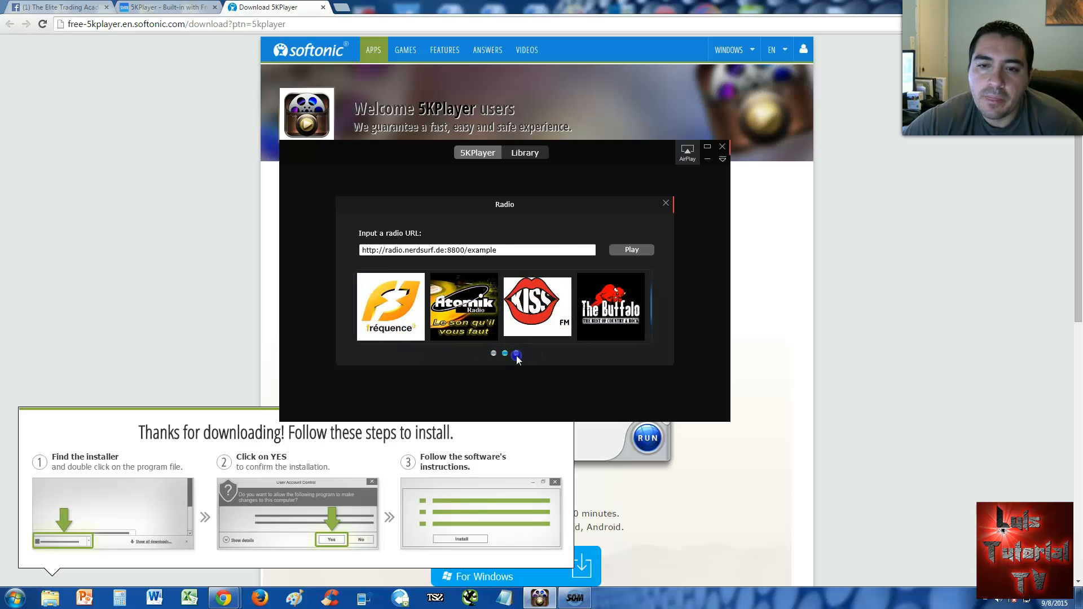
left_click(505, 353)
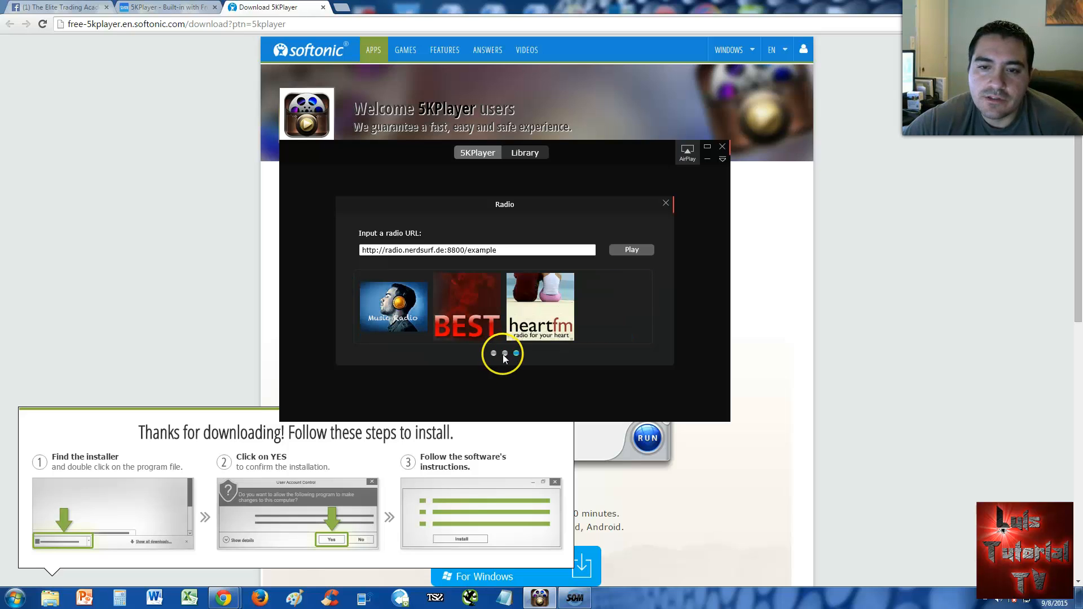
left_click(503, 353)
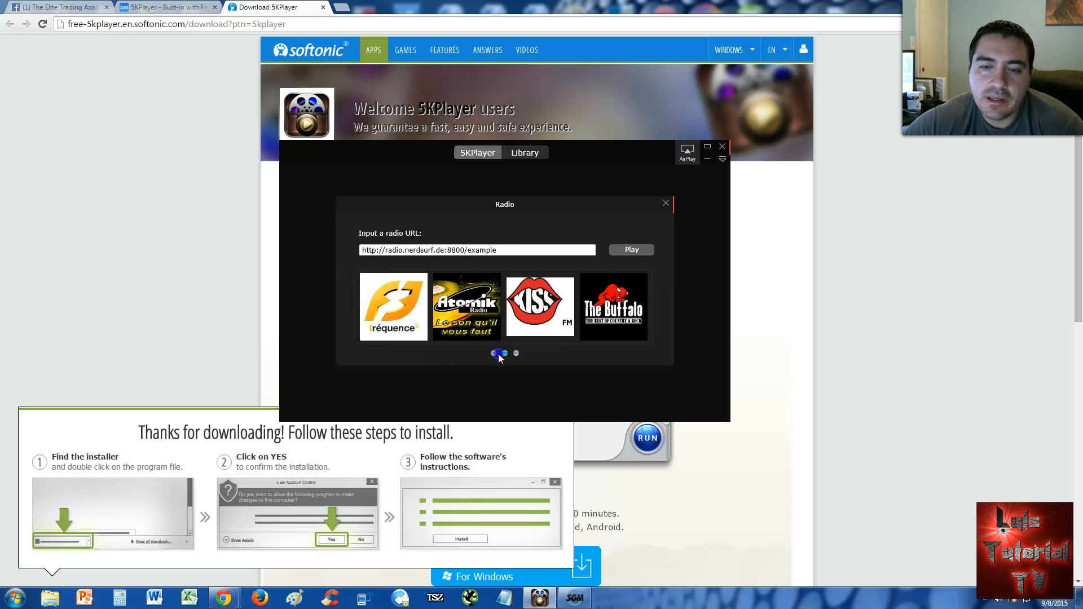
left_click(493, 353)
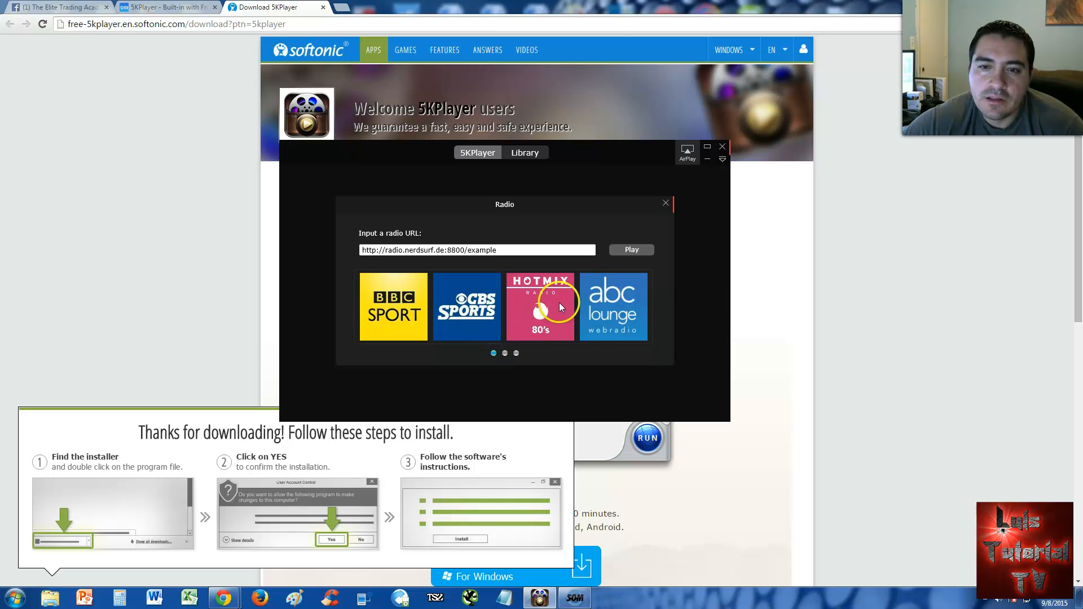
left_click(540, 306)
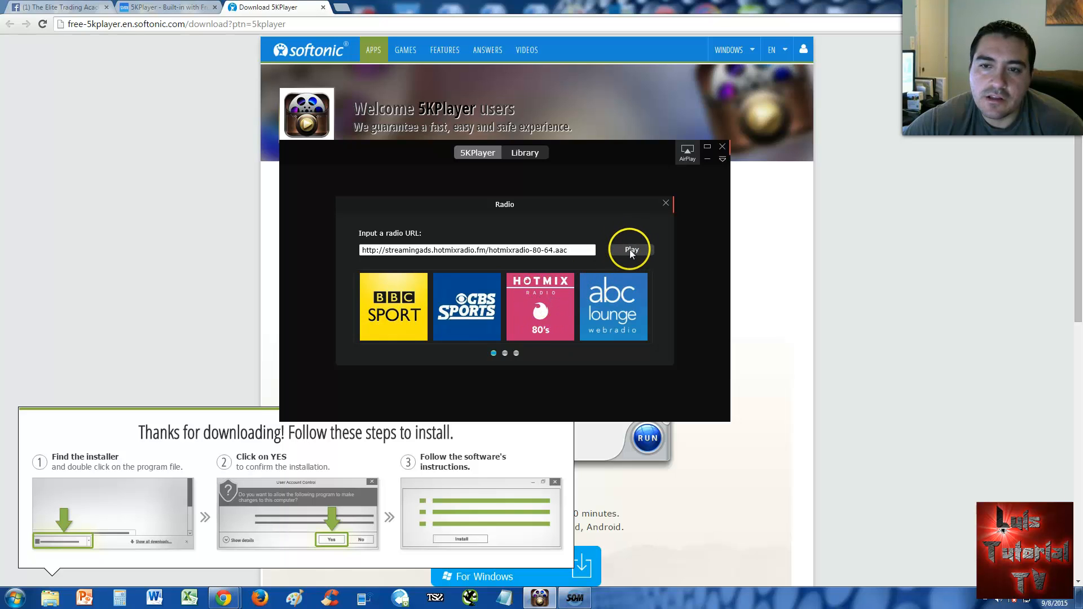
Step: Stream the Hotmix 80's station for several seconds and pause it at nine seconds
left_click(630, 250)
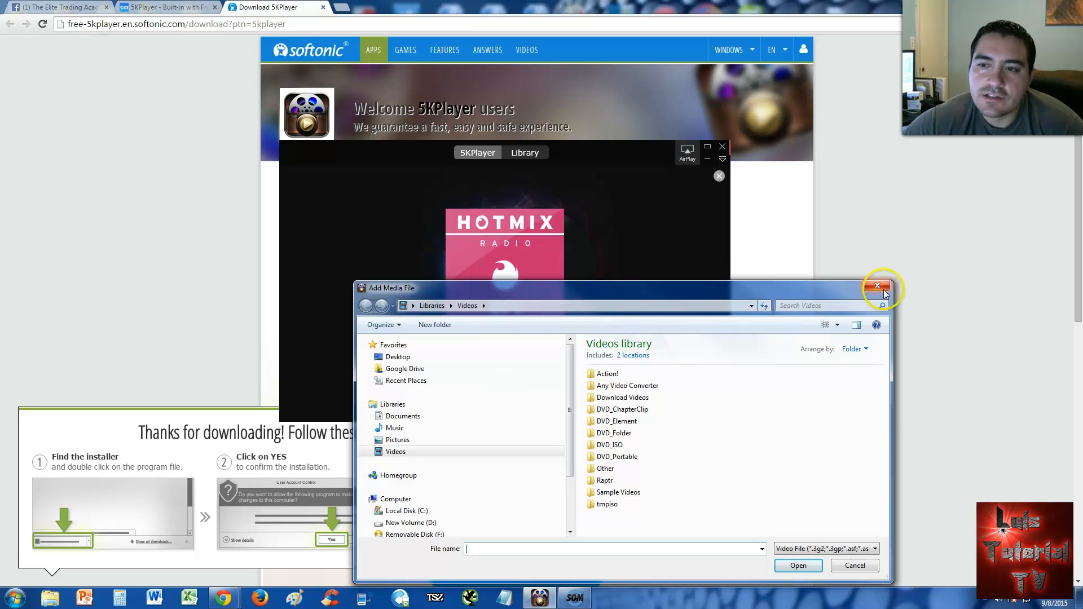
left_click(878, 285)
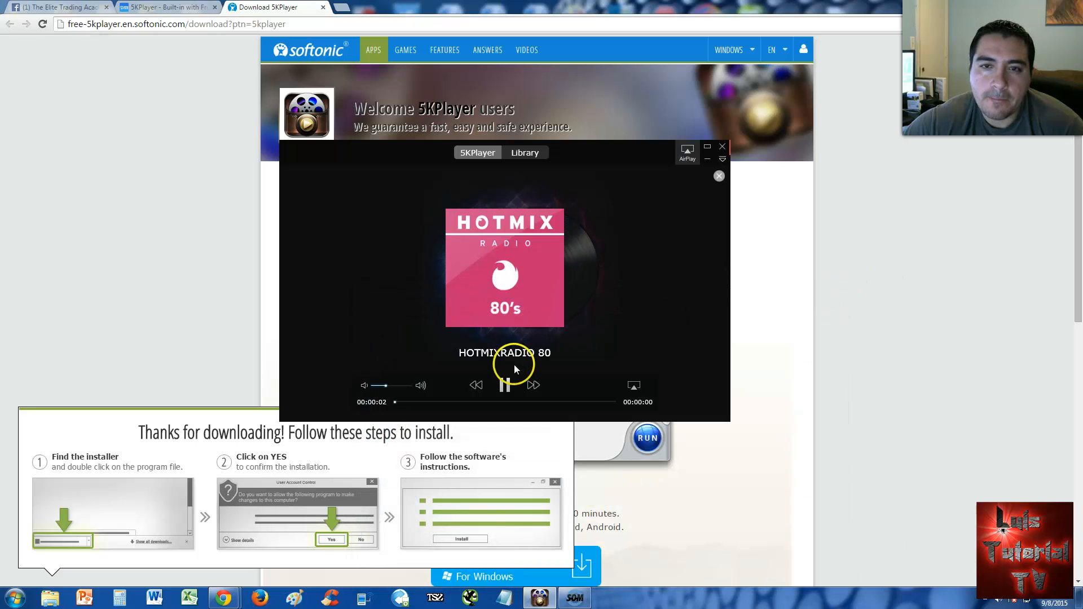
mouse_move(573, 331)
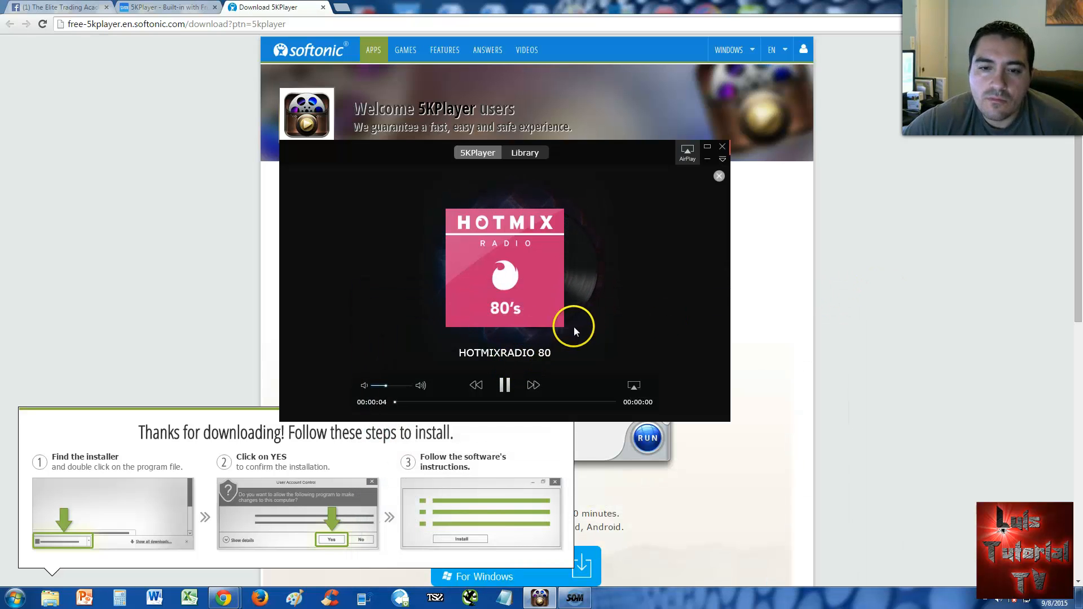
mouse_move(532, 182)
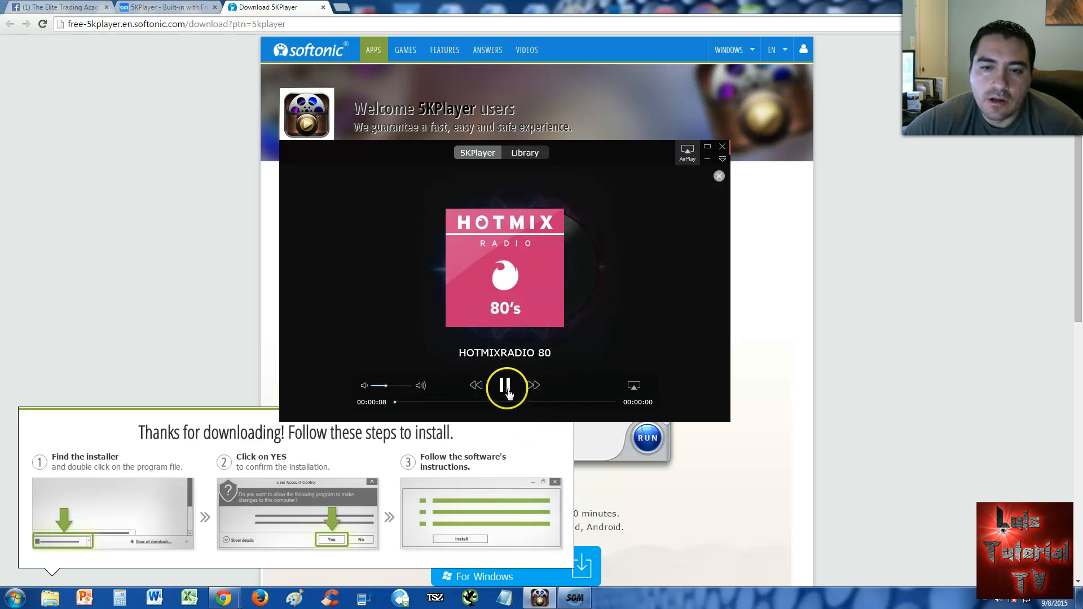
left_click(505, 386)
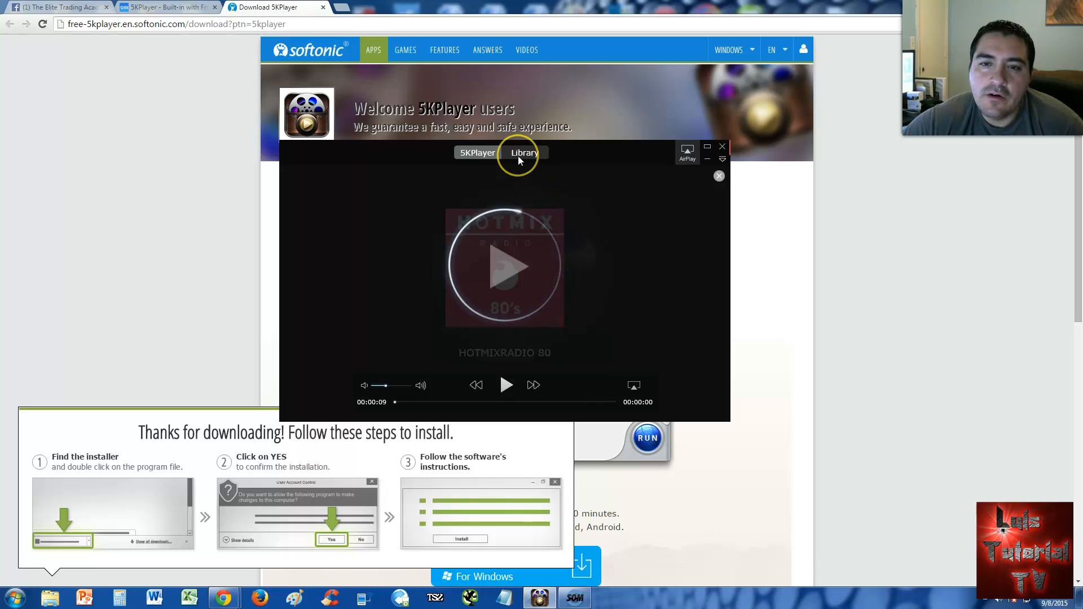
Step: Look at the Library page, return home, and close the Radio dialog to stay on the home screen
left_click(523, 153)
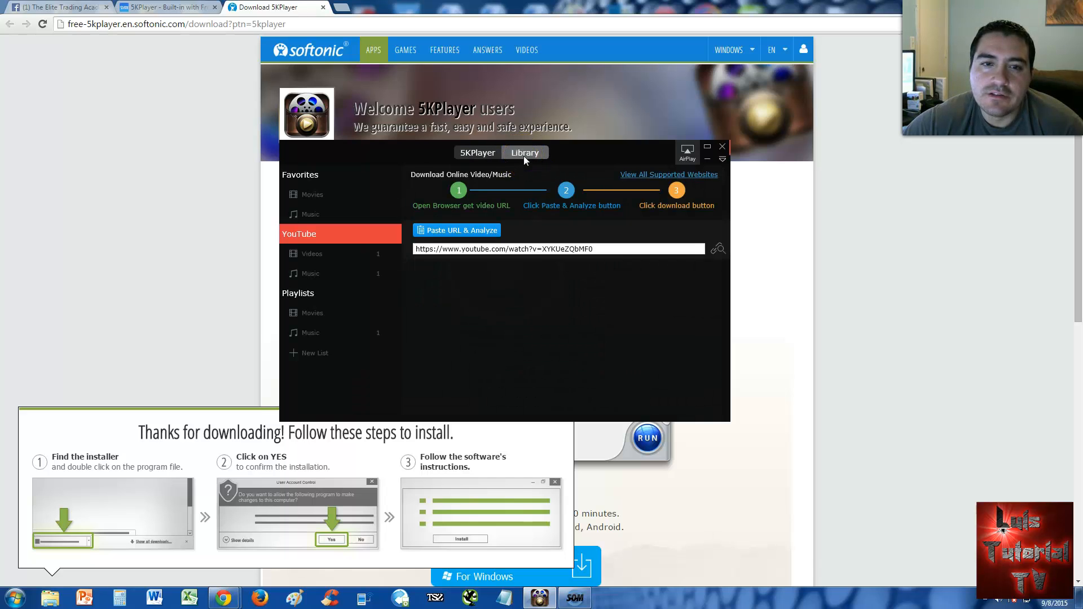
left_click(476, 152)
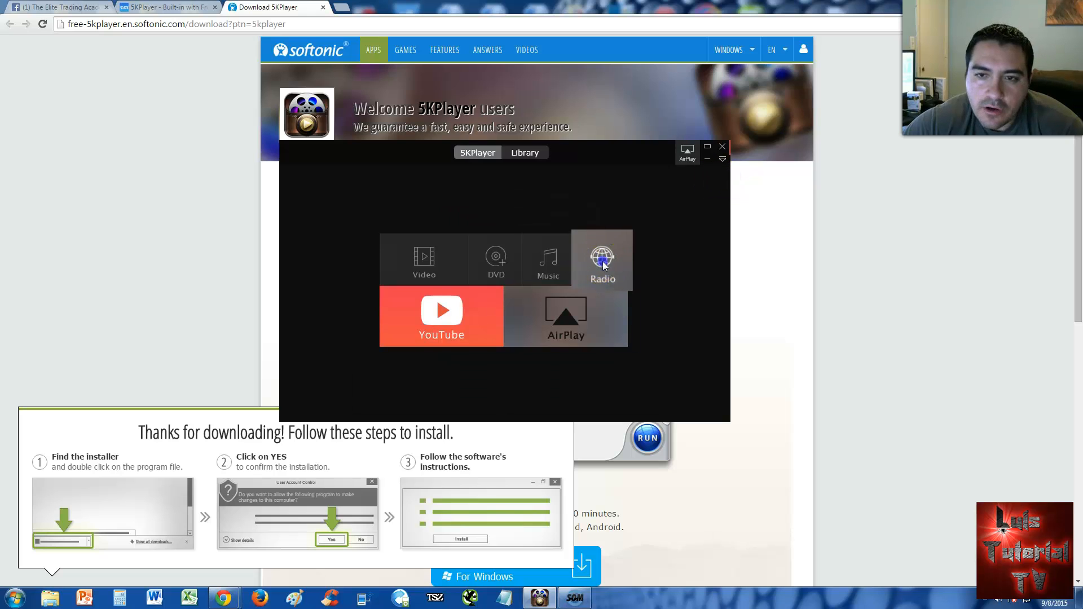
left_click(602, 261)
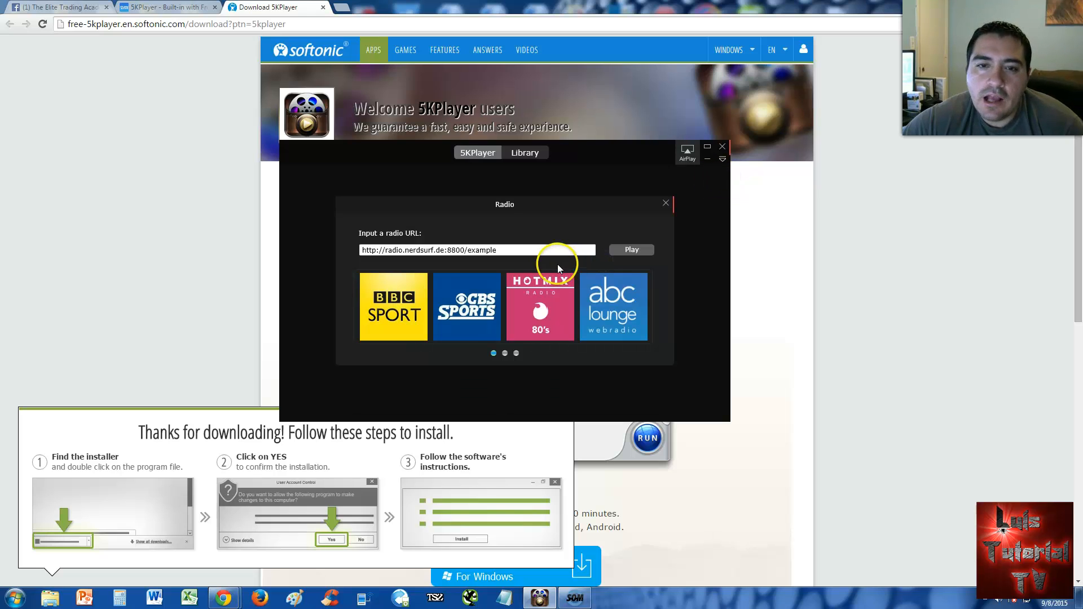
mouse_move(391, 244)
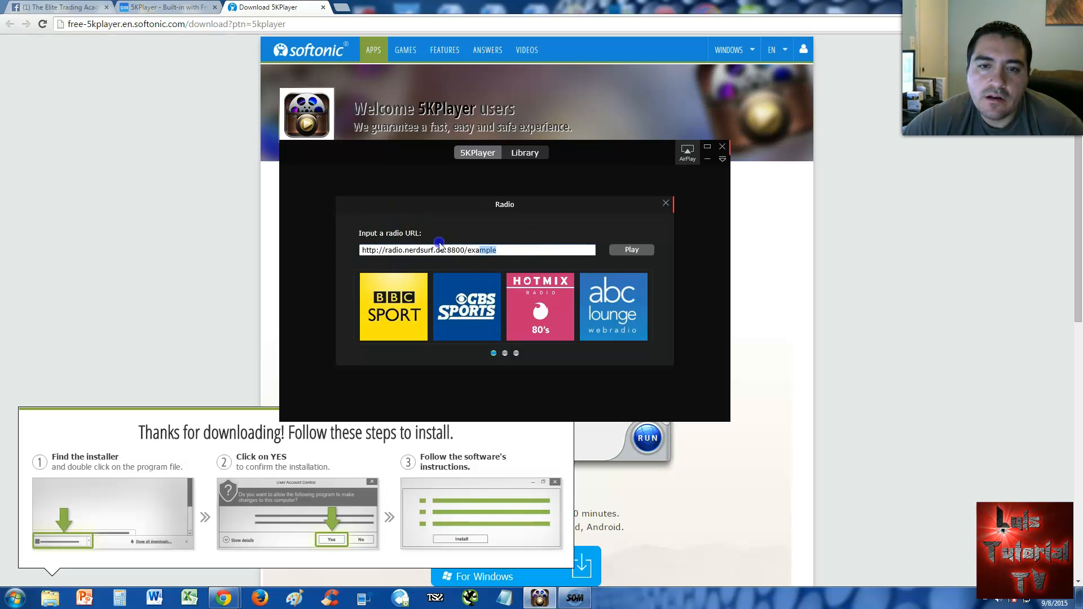
left_click(666, 202)
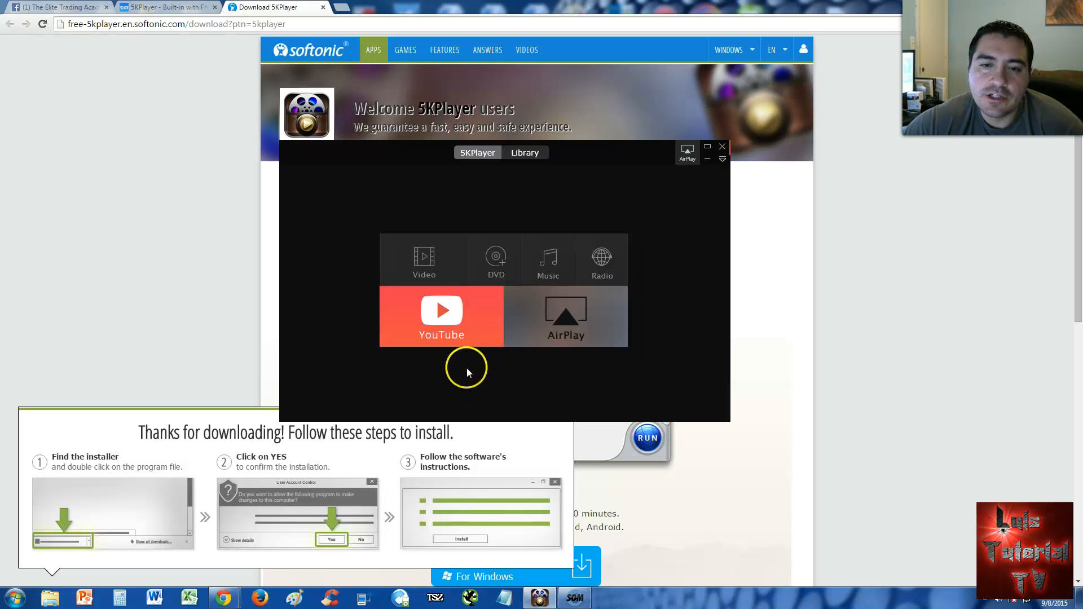
Step: Paste and analyze the YouTube link, getting 'Two Steps From Hell' at 192x144 MP4, 9MB
left_click(441, 315)
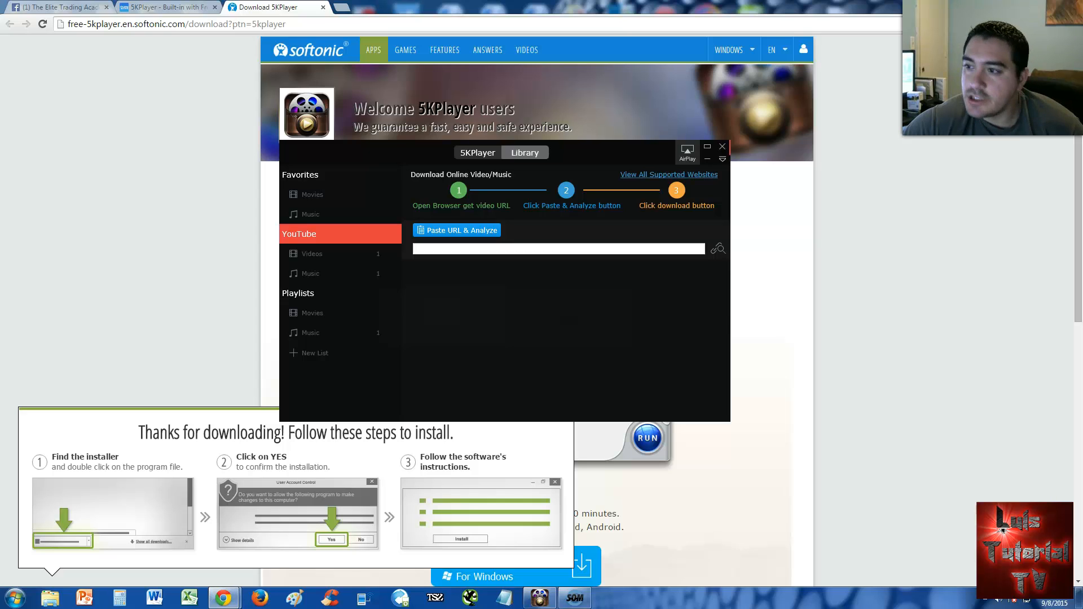
mouse_move(936, 230)
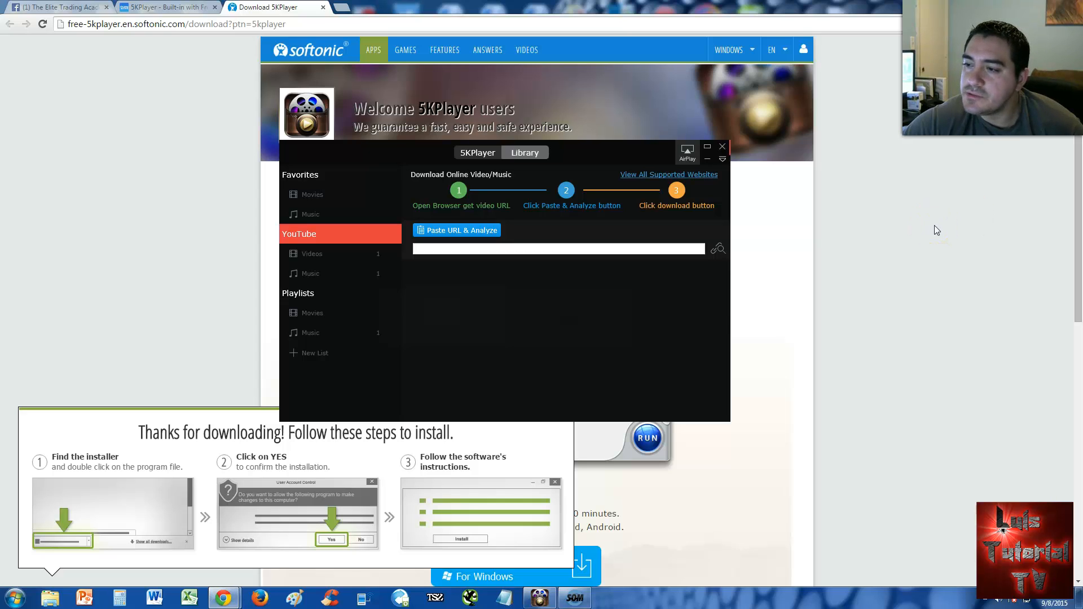
left_click(457, 230)
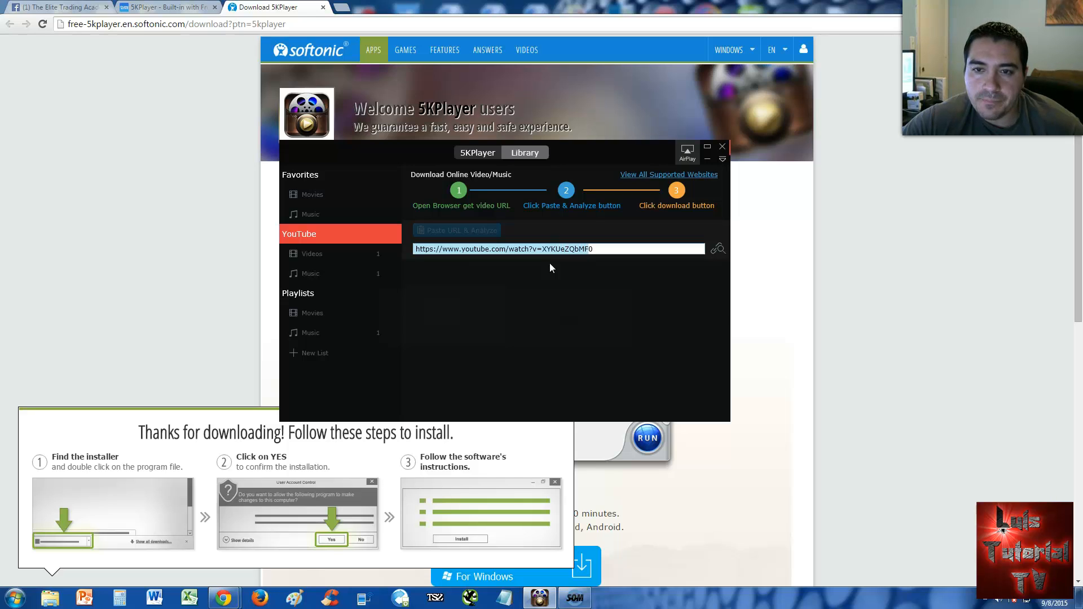
left_click(457, 230)
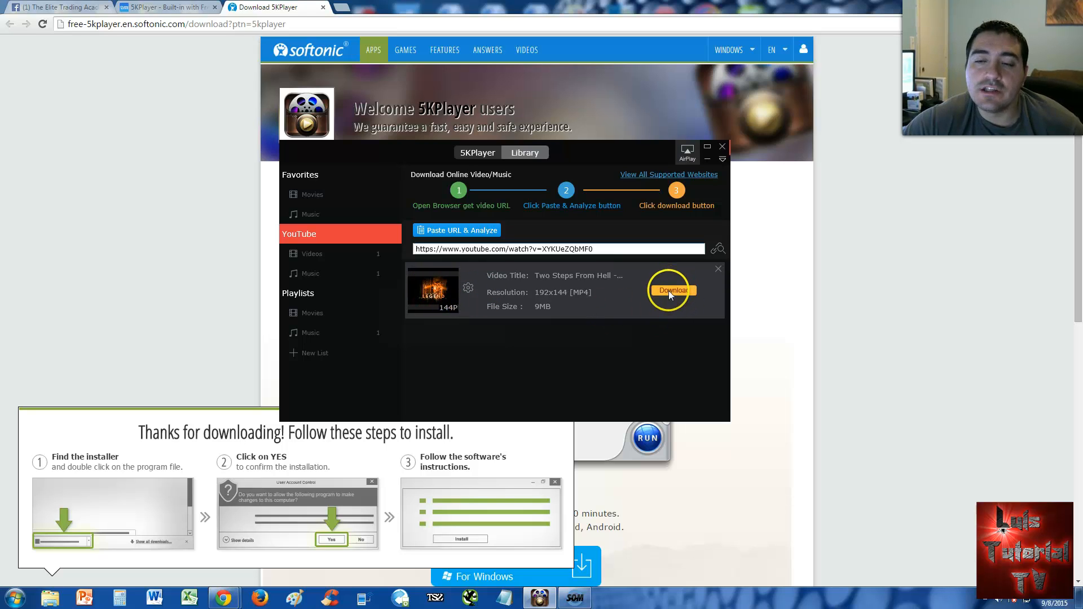
Step: Download the analyzed Two Steps From Hell video into the YouTube Videos library
left_click(670, 289)
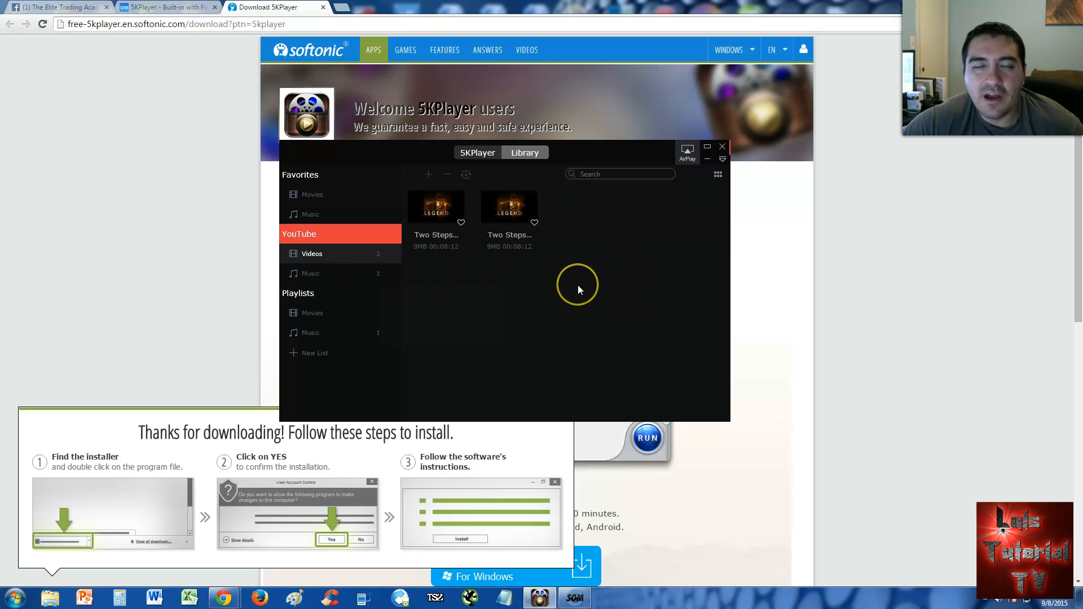
mouse_move(500, 220)
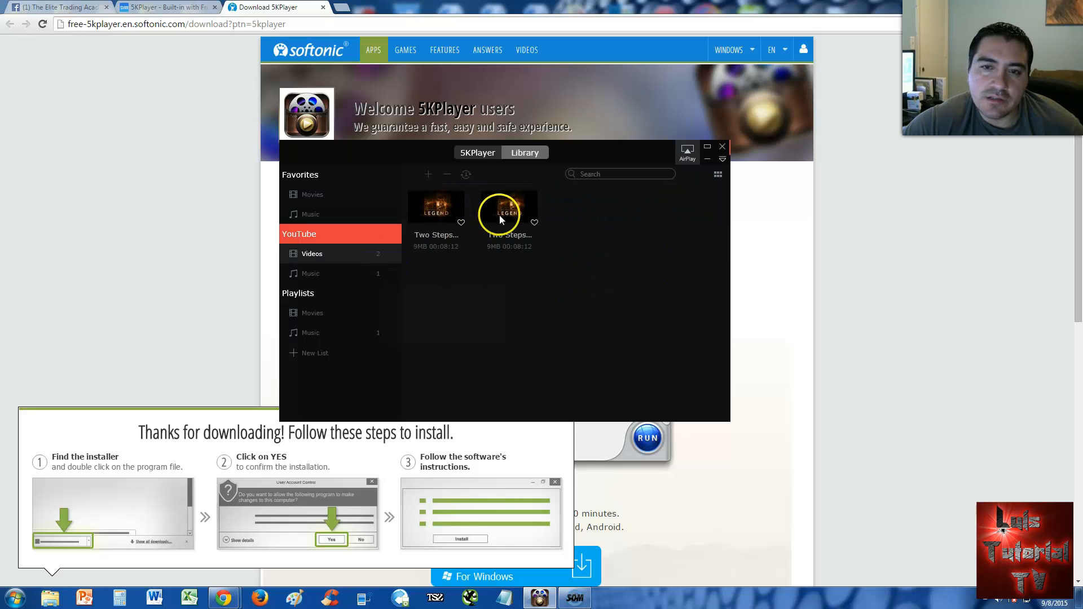
Step: Start converting the downloaded Two Steps From Hell video to MP3
left_click(509, 206)
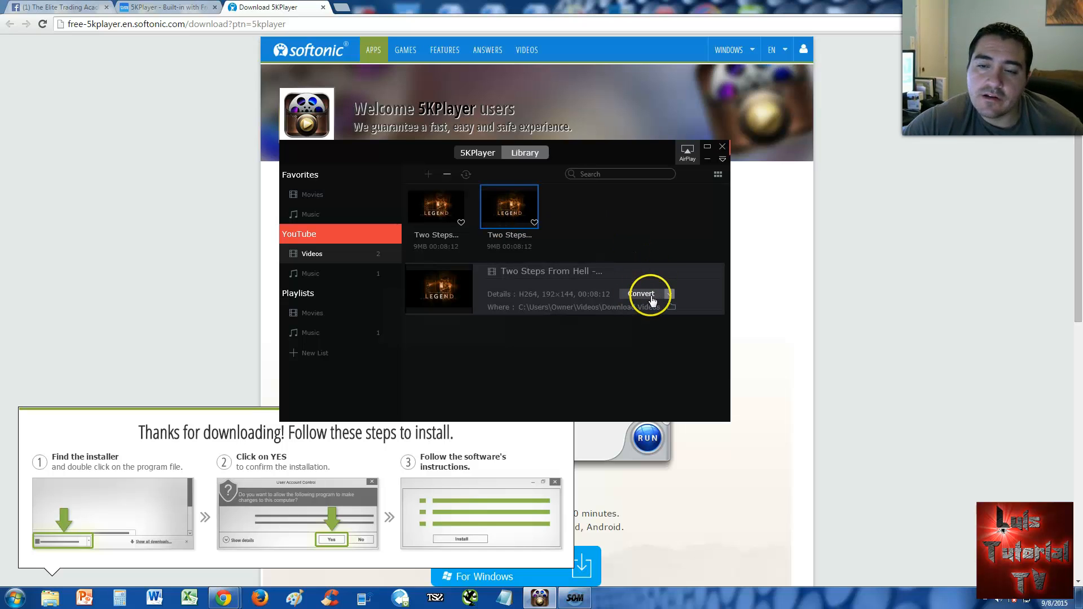
mouse_move(702, 308)
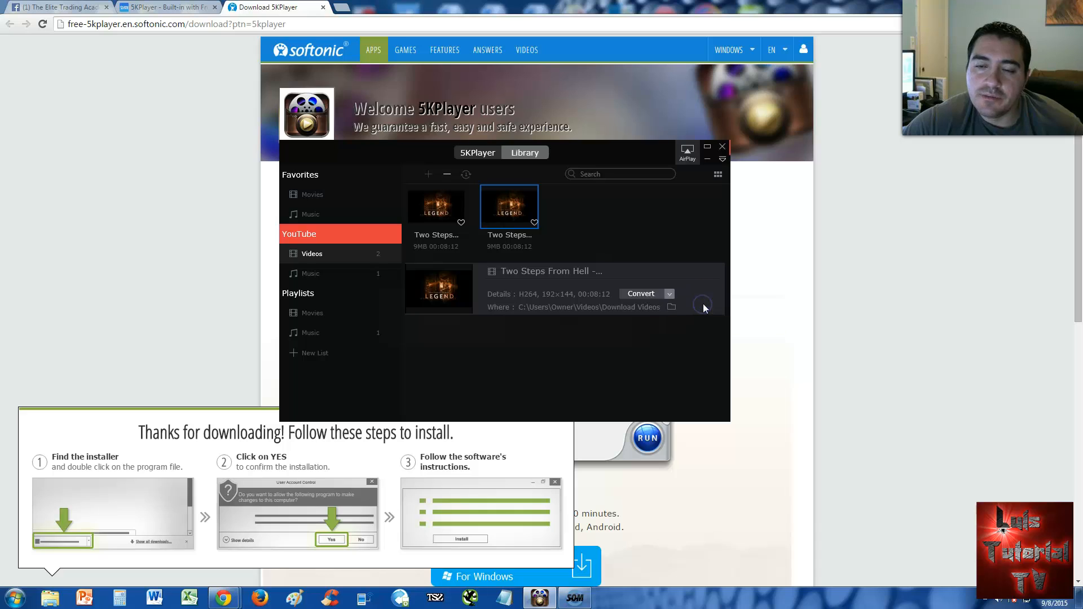
left_click(640, 293)
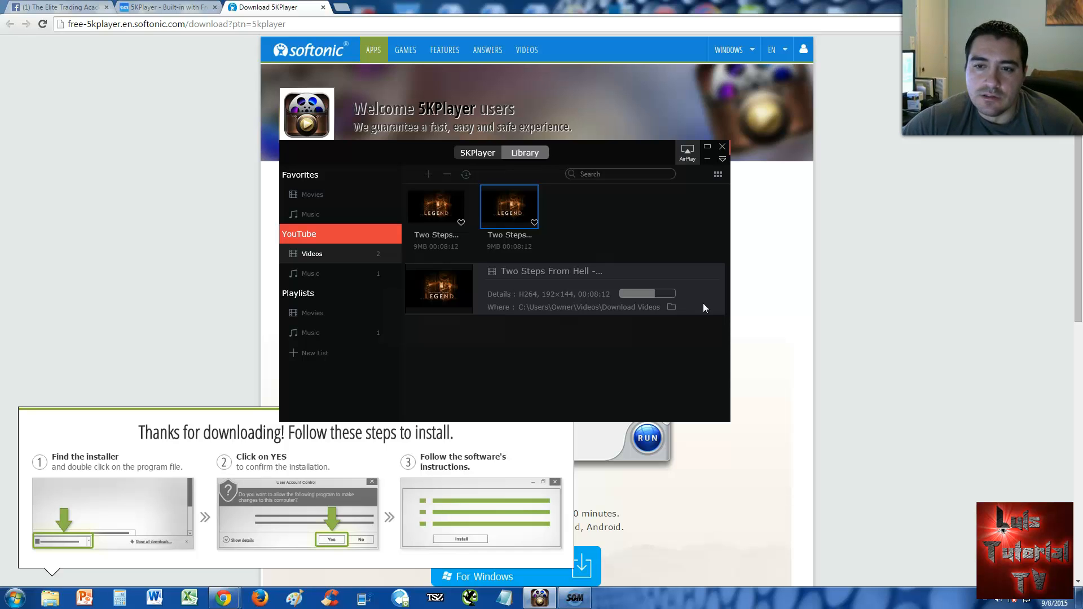
mouse_move(586, 318)
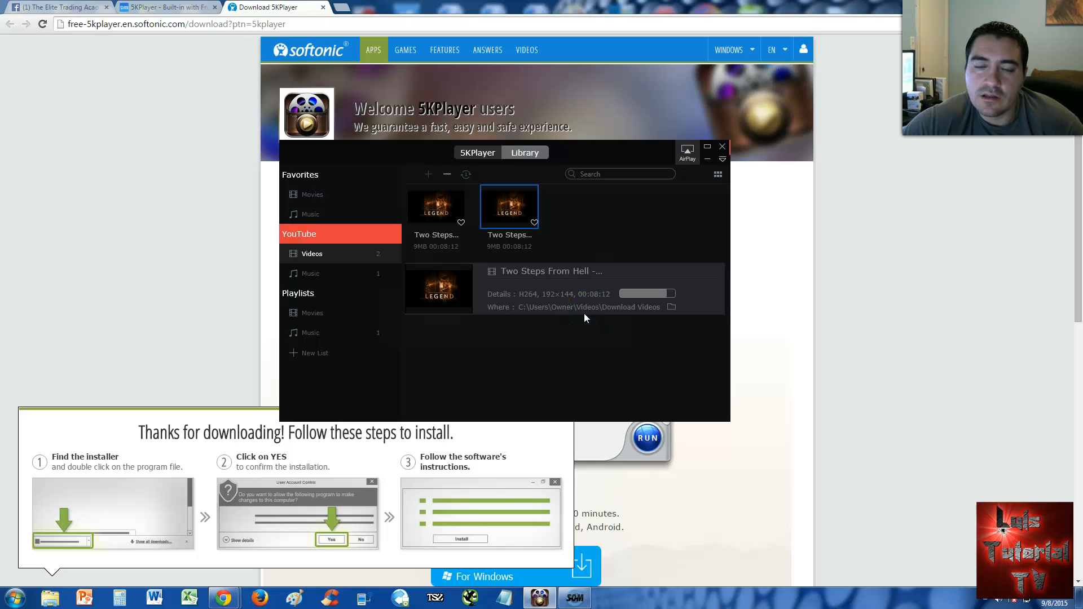
mouse_move(541, 315)
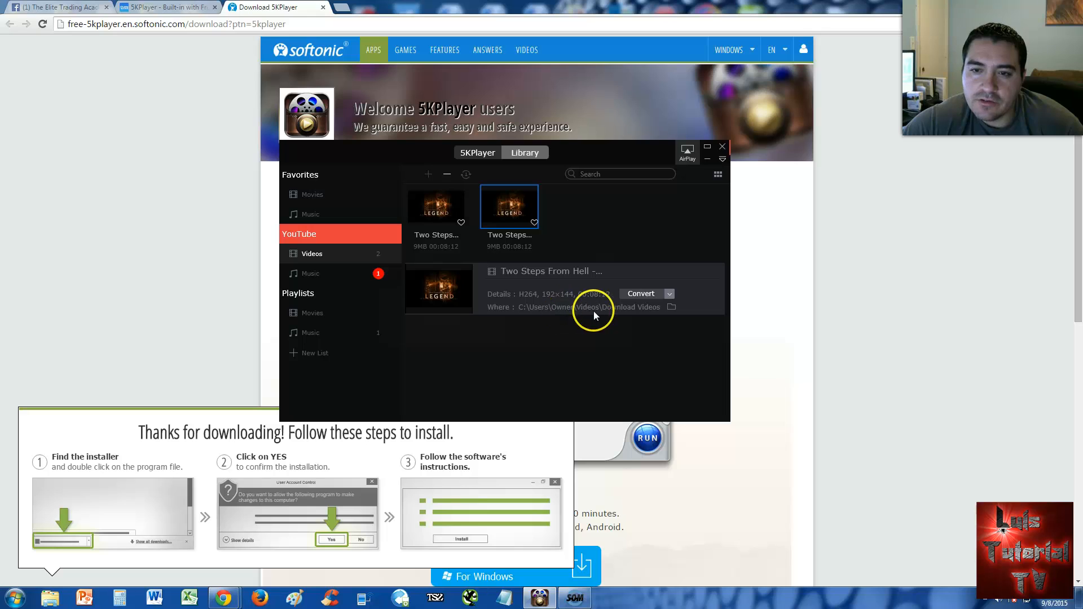
mouse_move(470, 276)
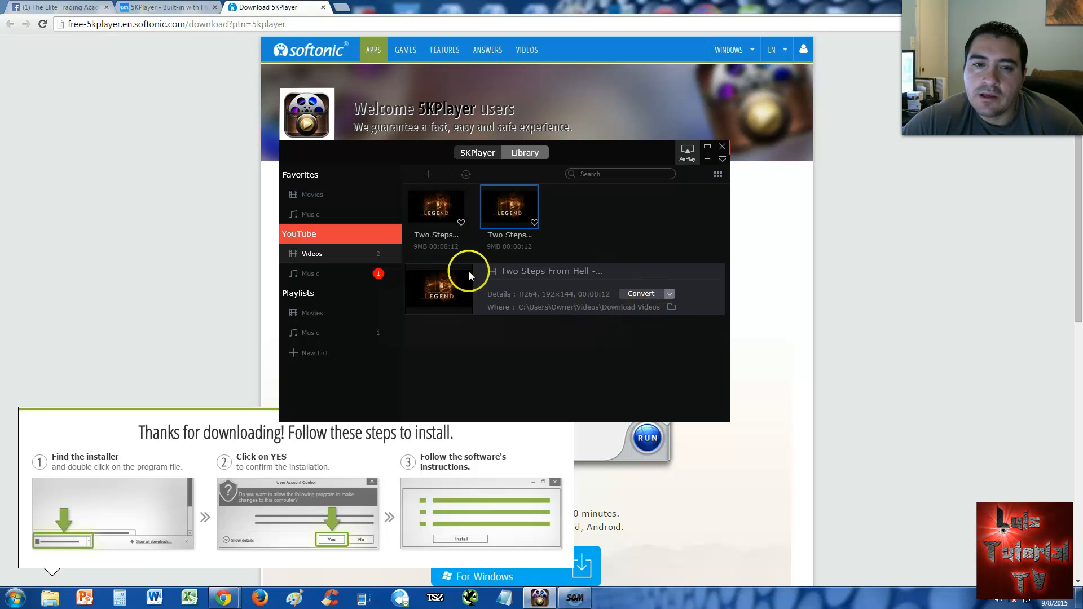
mouse_move(378, 279)
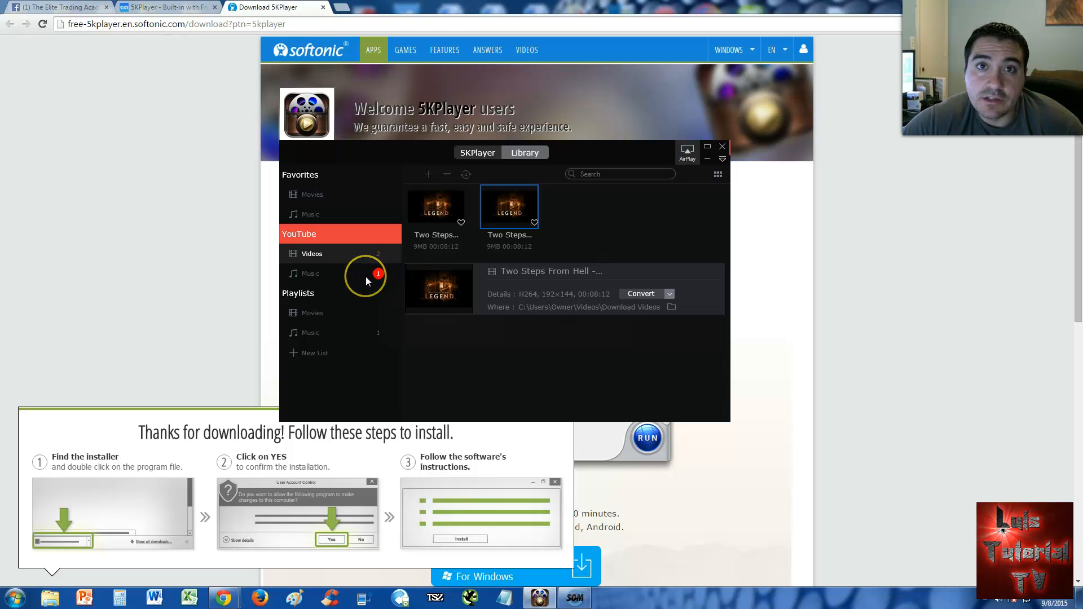
Step: Show the converted Heart of Courage MP3 in YouTube Music and pause its playback
left_click(310, 273)
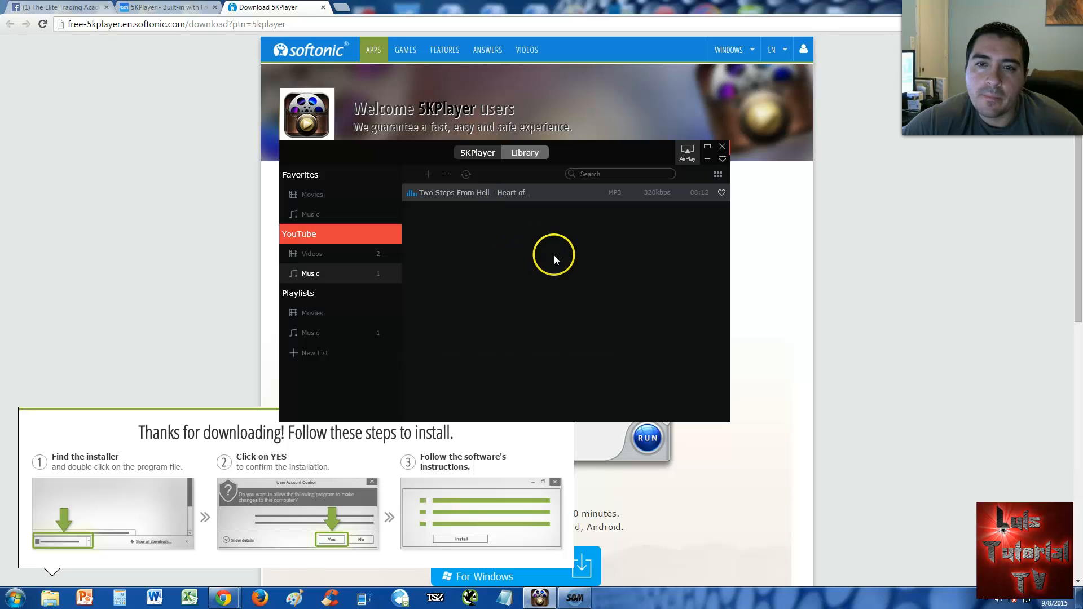
mouse_move(556, 259)
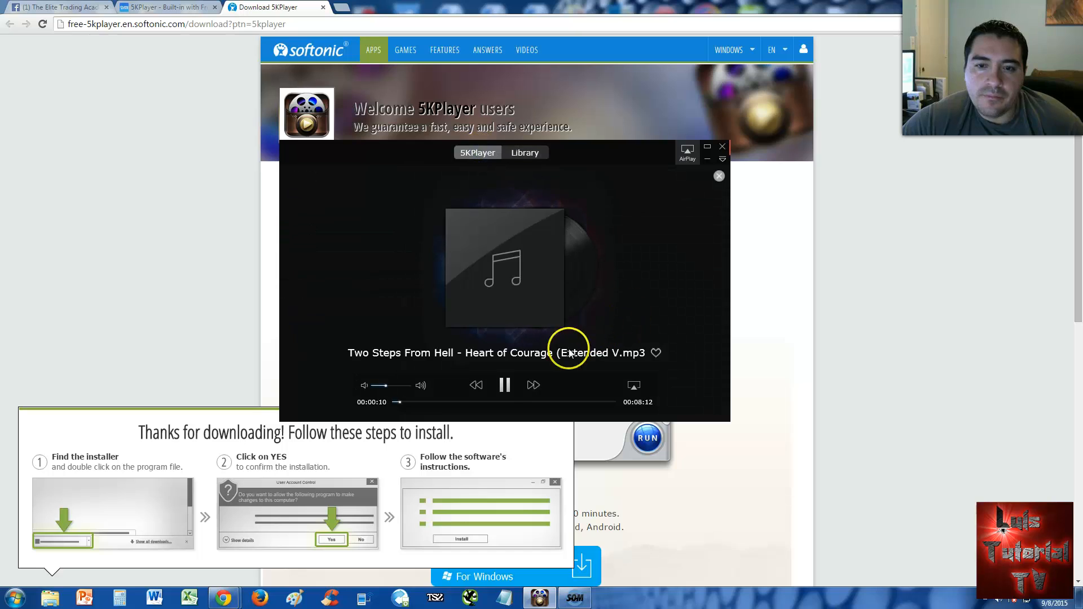
left_click(504, 386)
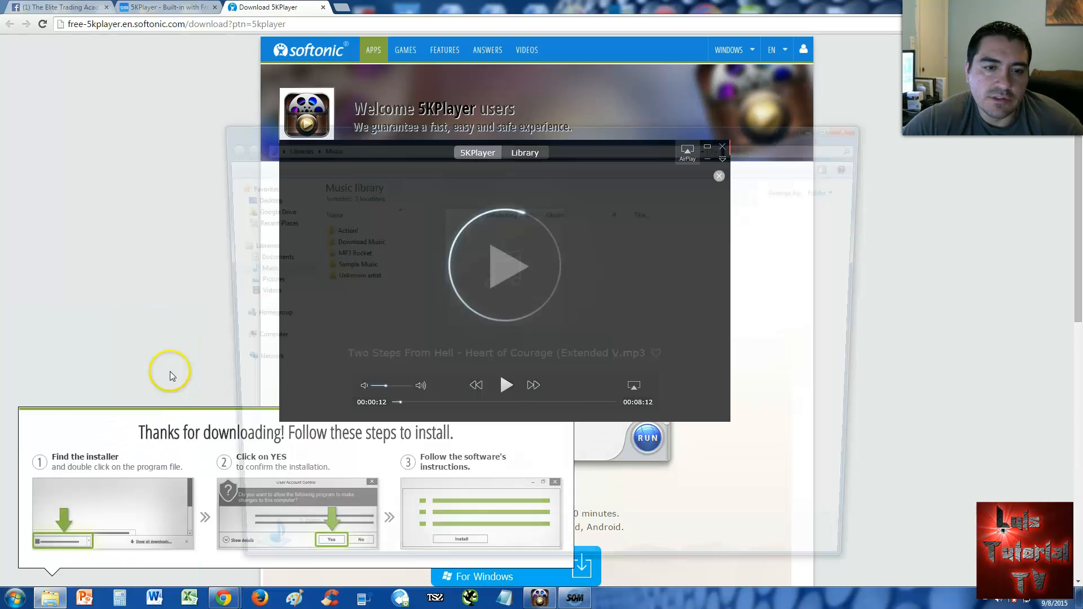
Step: Play the 18.7 MB Heart of Courage MP3 from the Download Music folder and view it in the Library
left_click(718, 176)
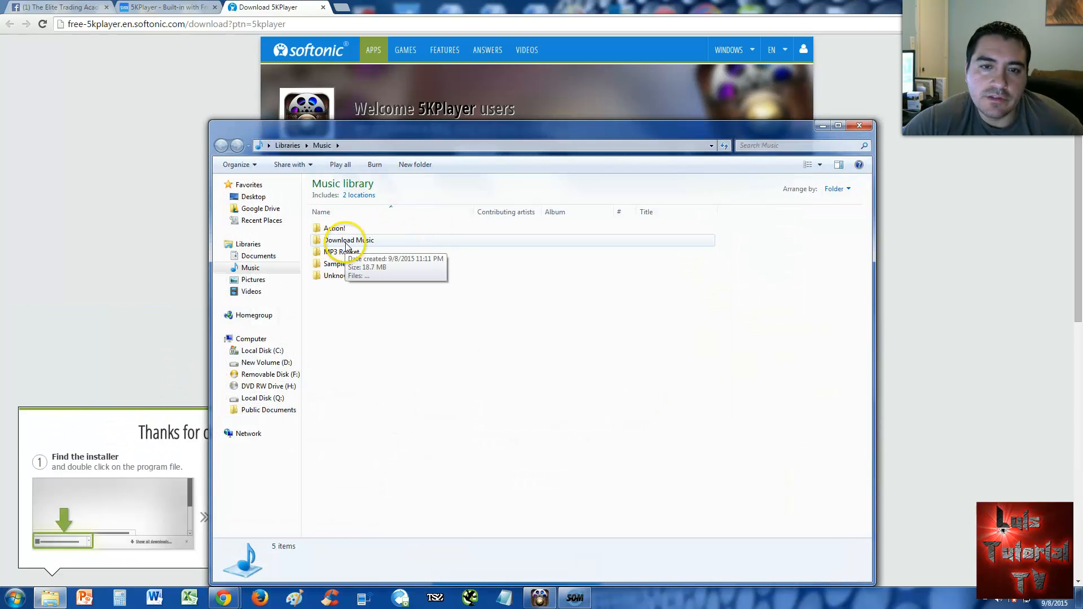
double_click(349, 239)
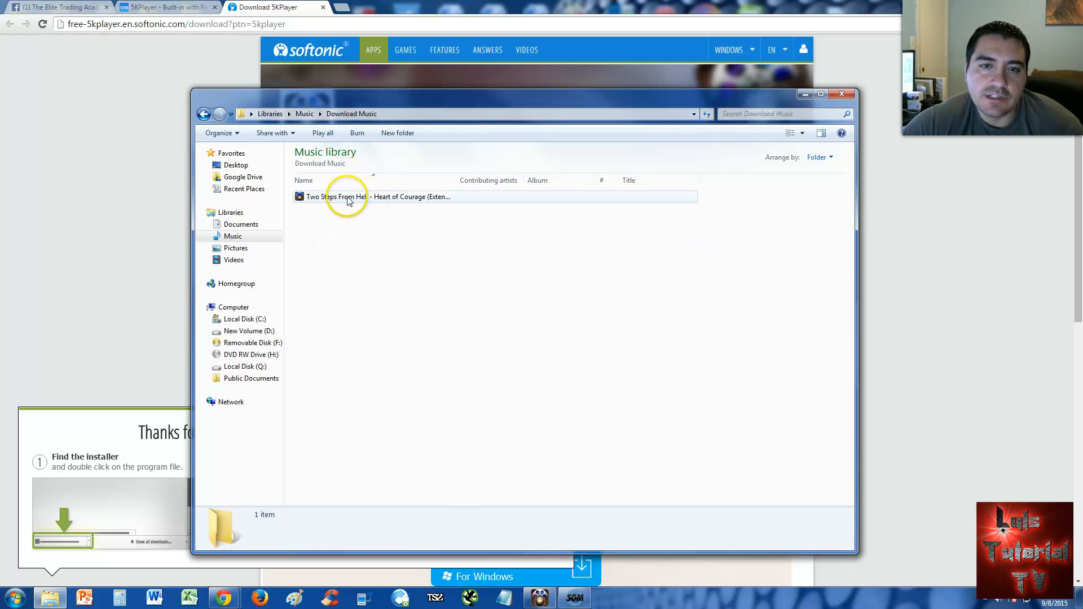
mouse_move(425, 205)
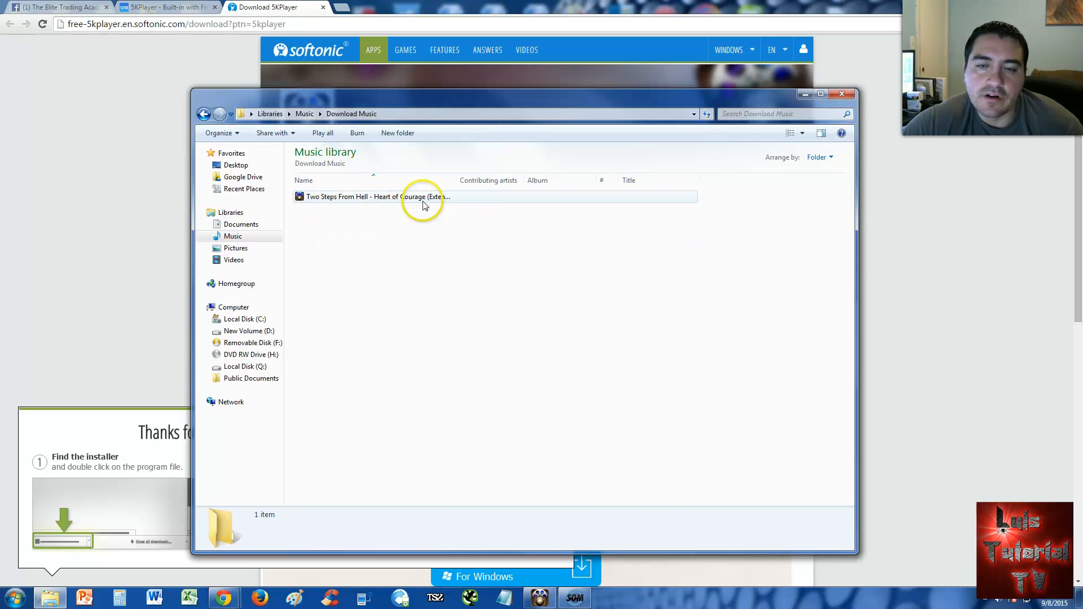
double_click(373, 196)
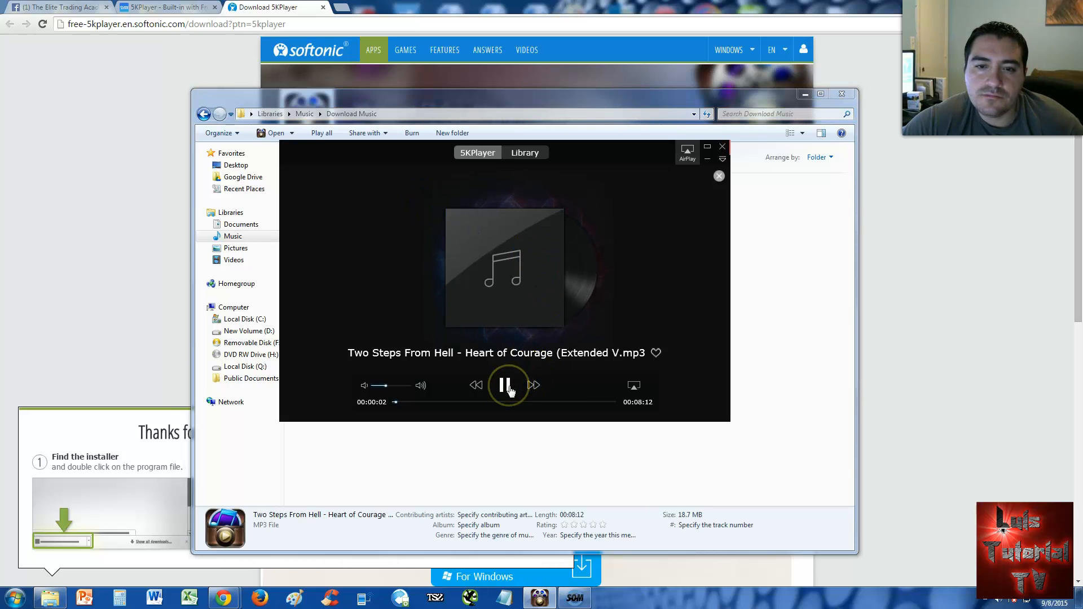
left_click(524, 152)
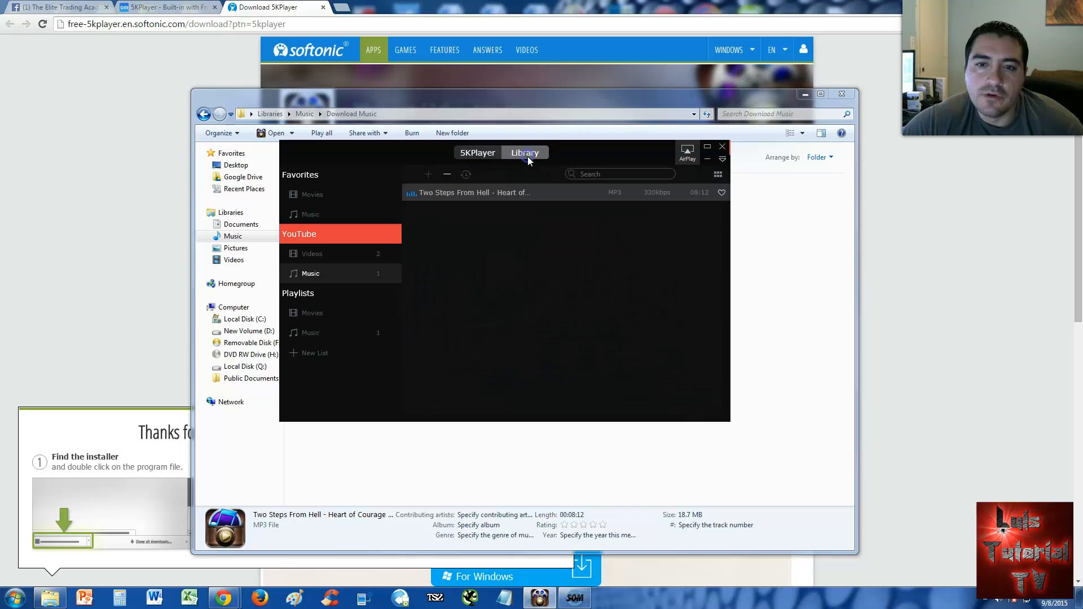
Step: Return 5KPlayer to its home screen of media sources
left_click(476, 152)
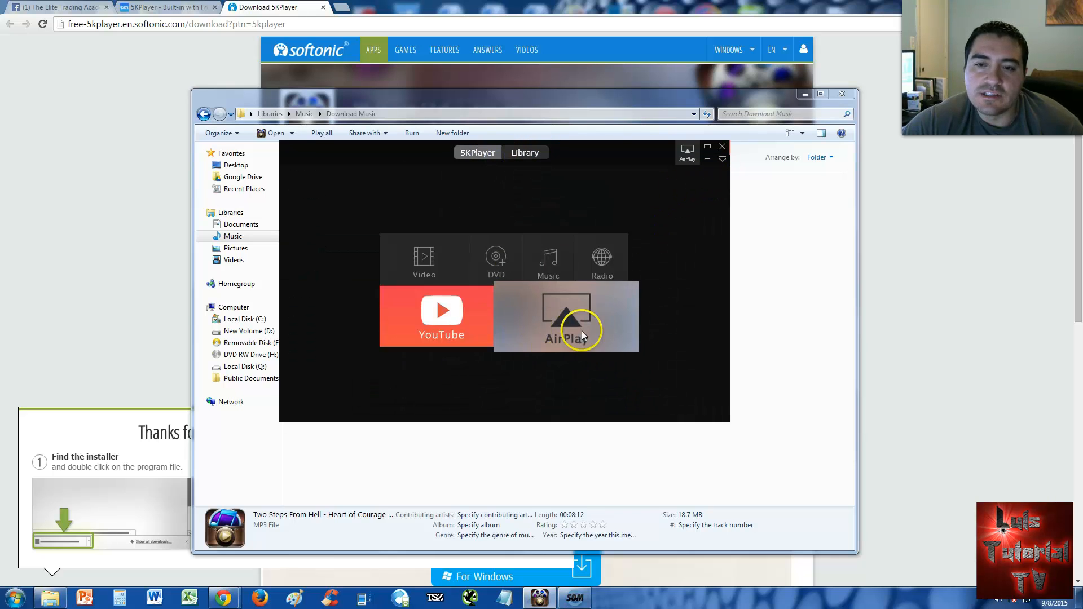
mouse_move(563, 328)
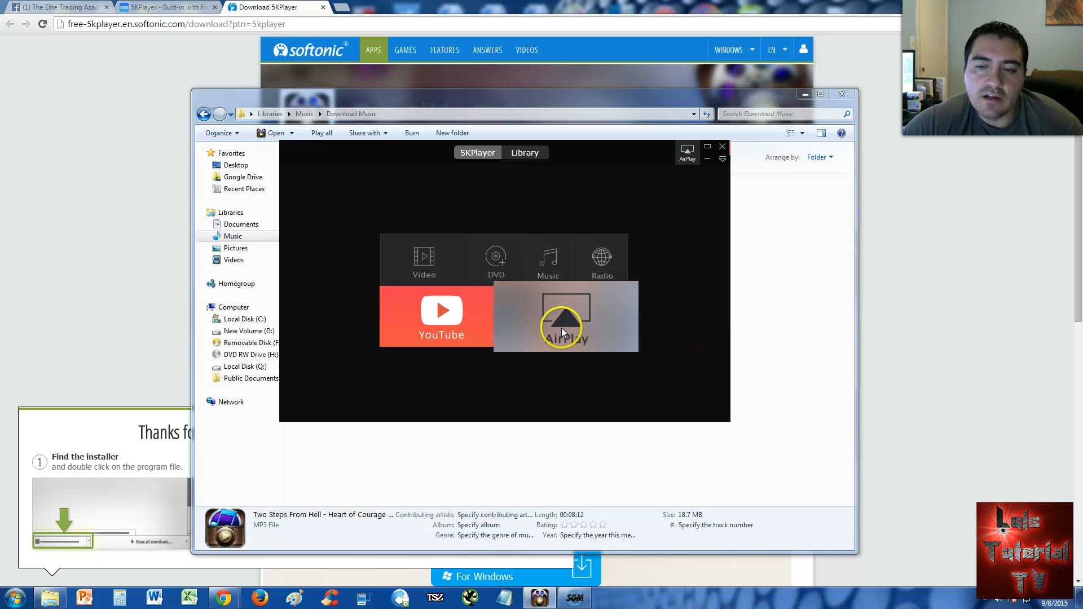
mouse_move(590, 374)
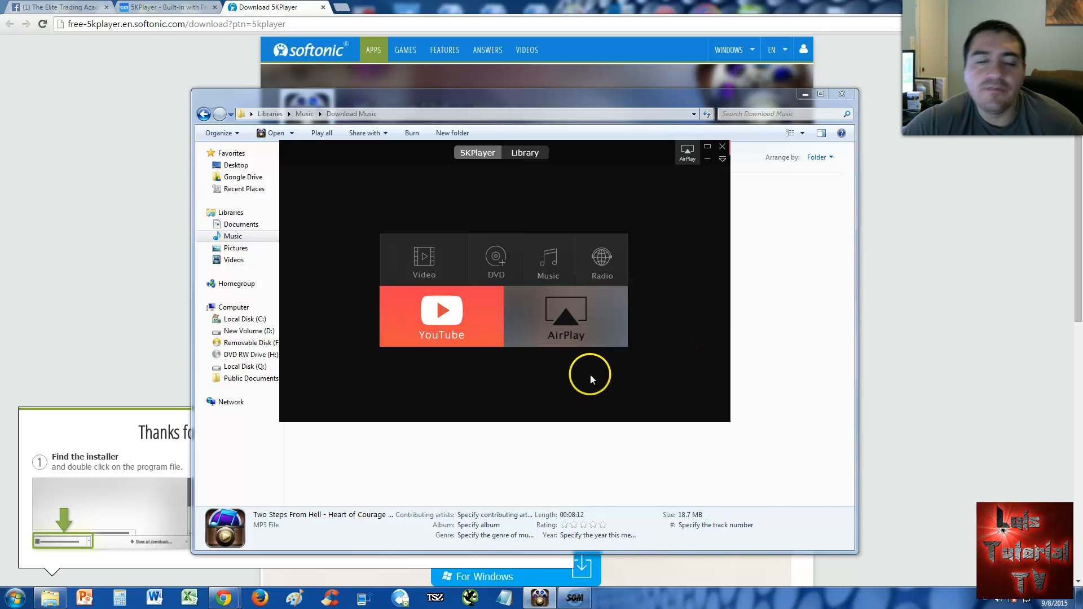
mouse_move(592, 379)
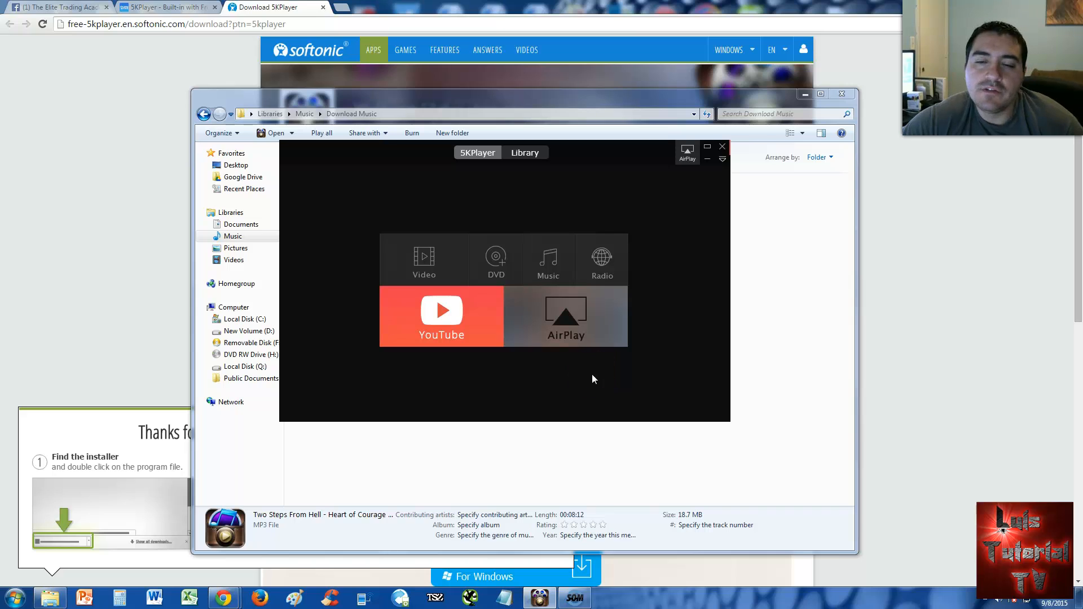
Step: Show the AirPlay receiver and sender support guide
left_click(565, 316)
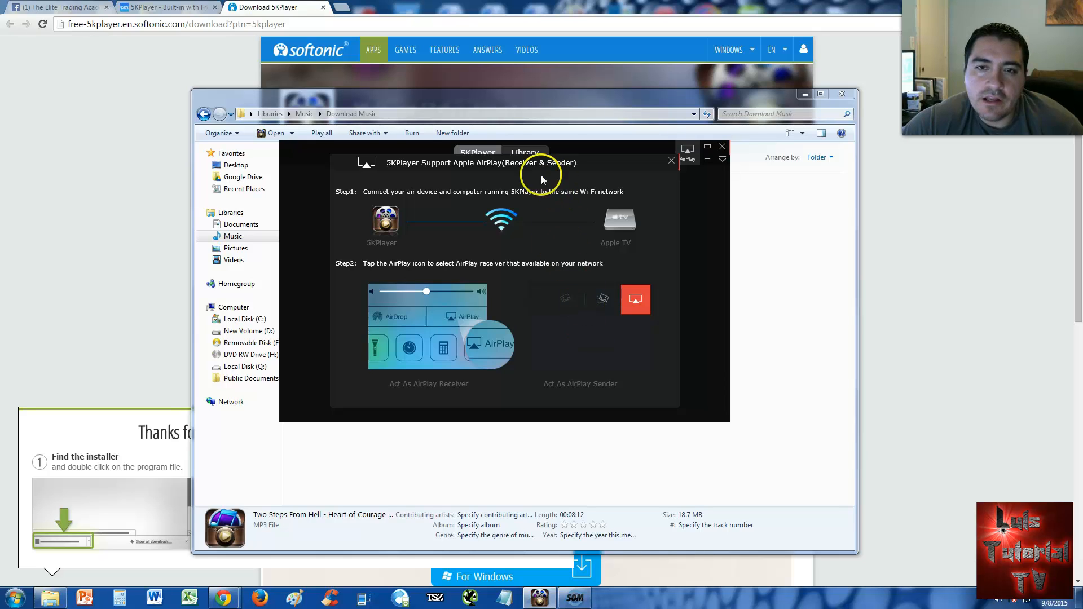
mouse_move(404, 210)
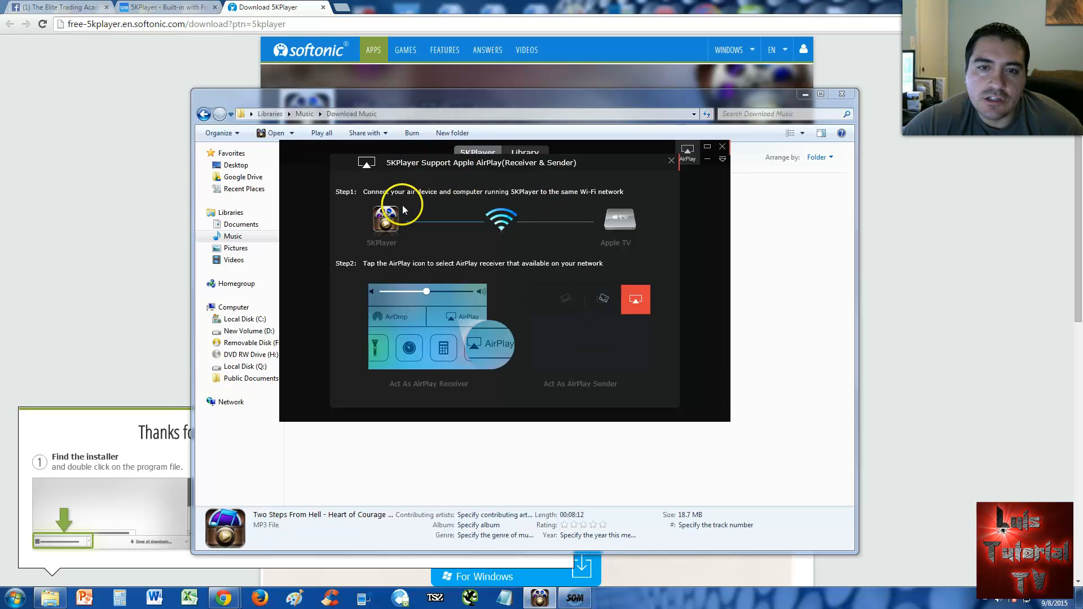
mouse_move(484, 201)
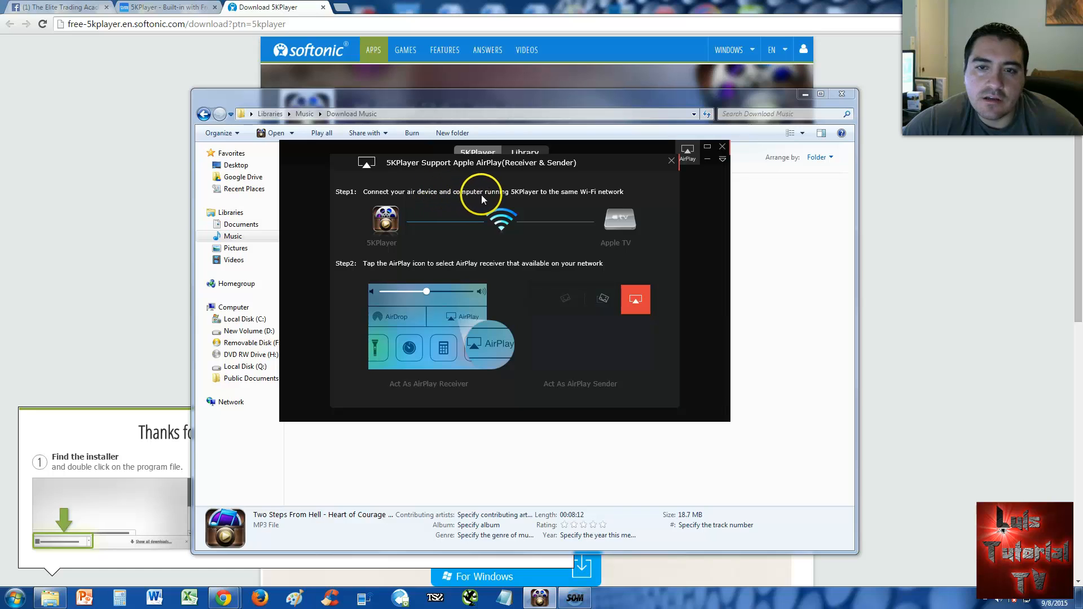
mouse_move(542, 201)
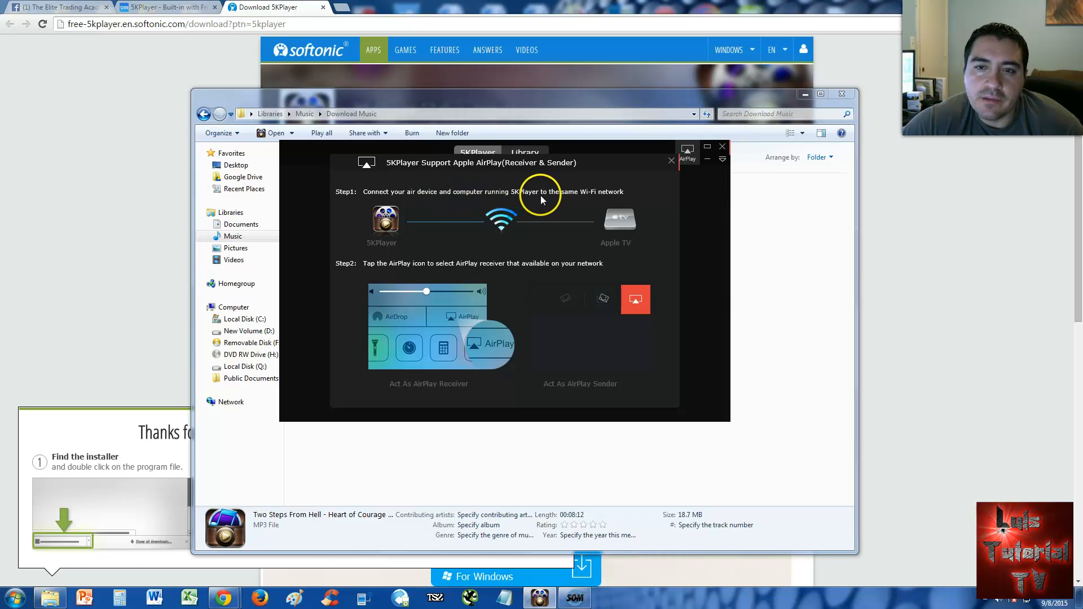
mouse_move(439, 257)
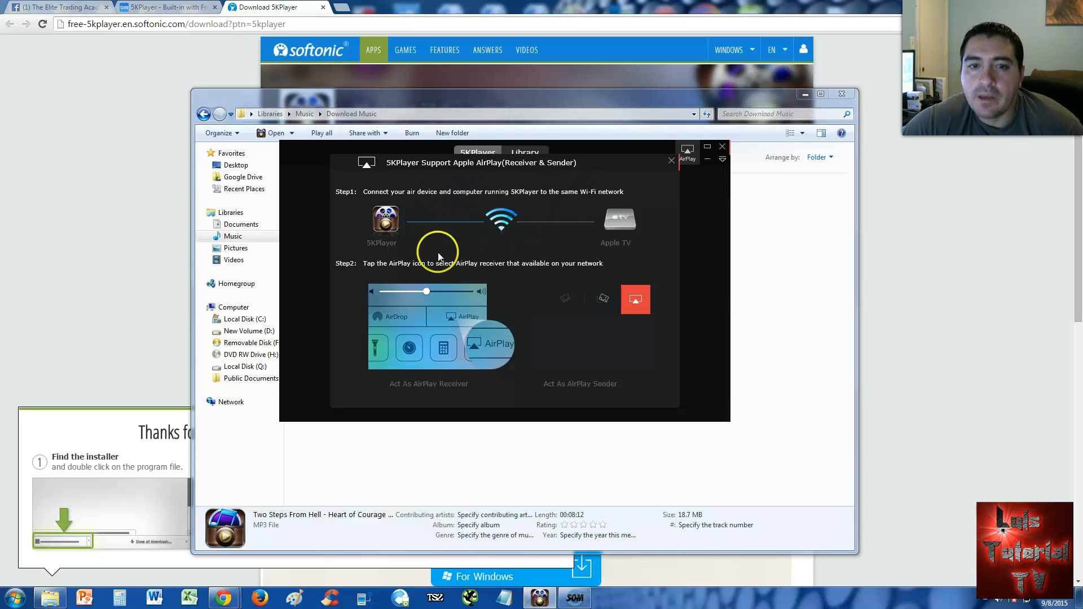
mouse_move(426, 272)
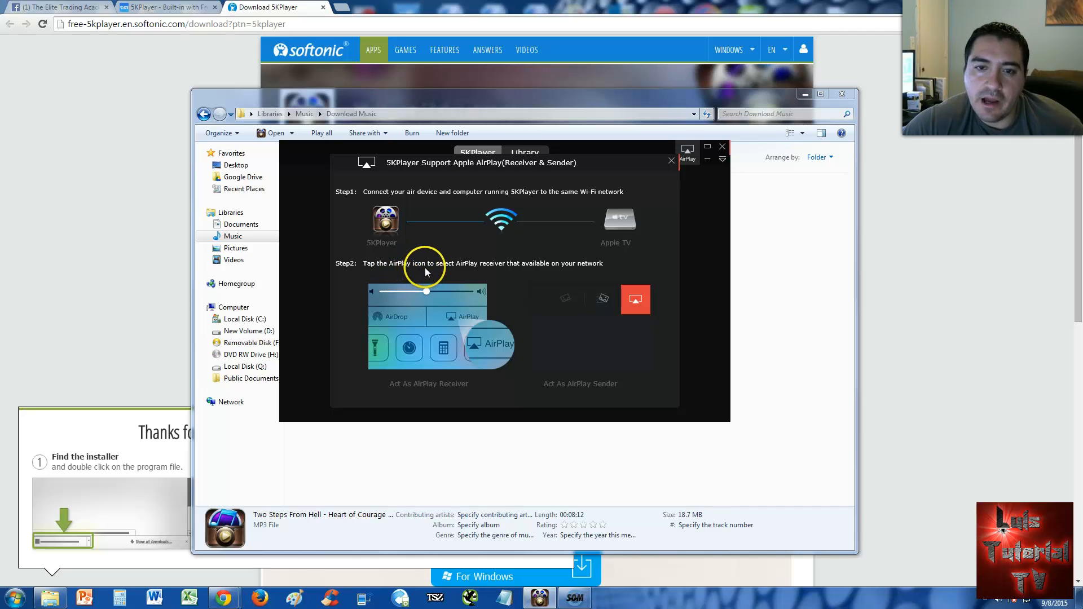
mouse_move(502, 270)
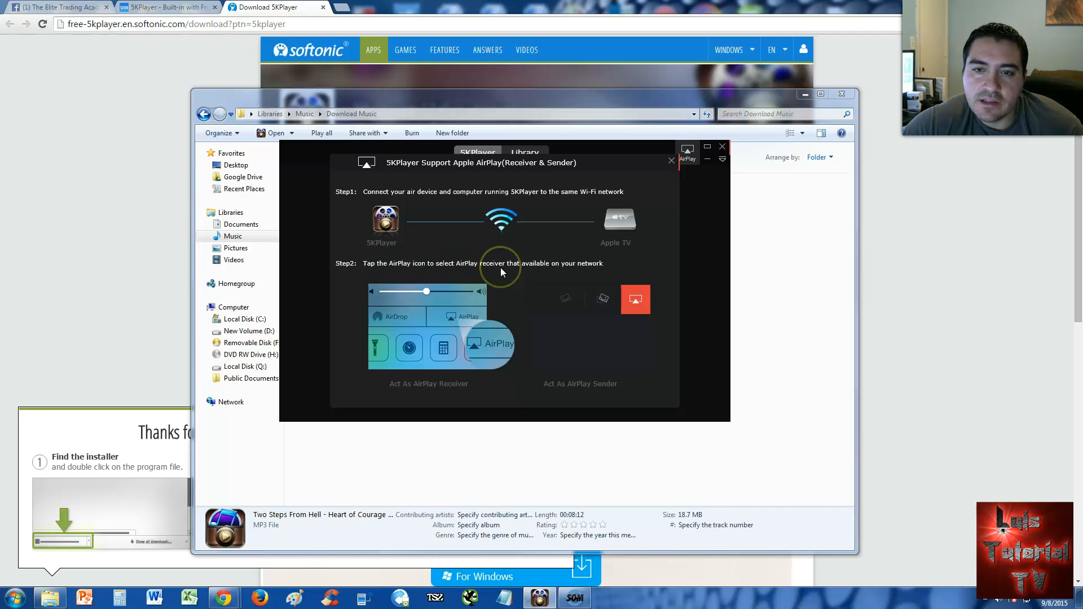
mouse_move(563, 268)
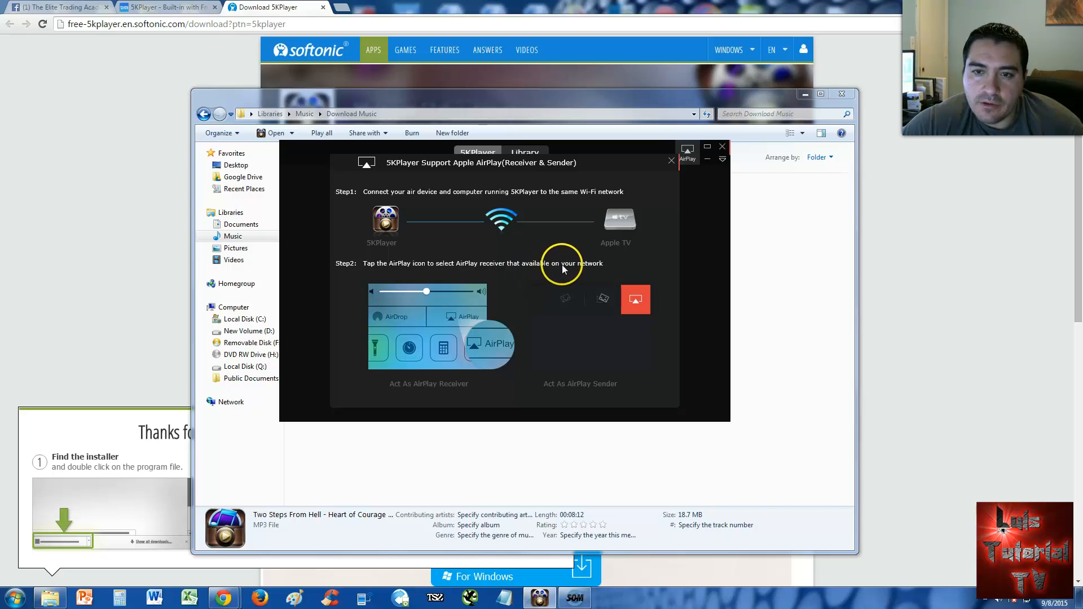
mouse_move(632, 199)
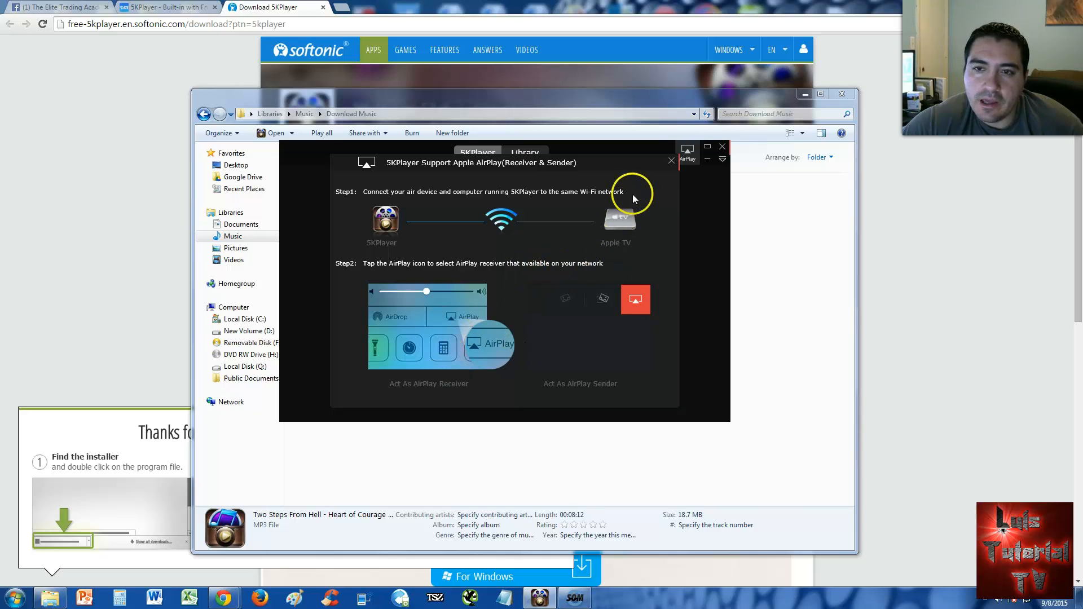
mouse_move(670, 161)
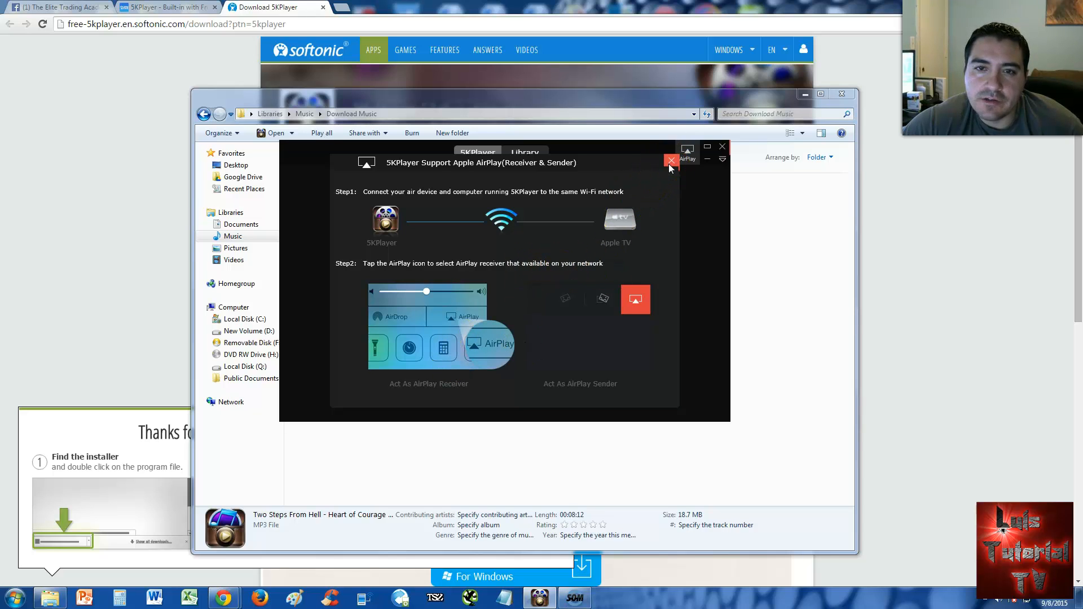
Step: Close the AirPlay guide to return to the home screen
left_click(669, 162)
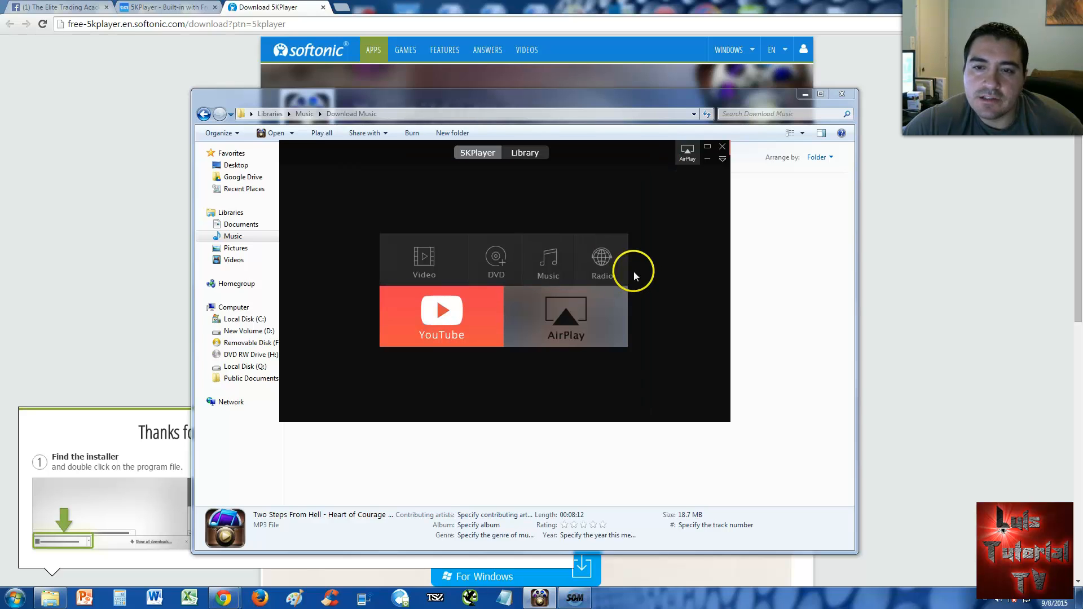
mouse_move(559, 268)
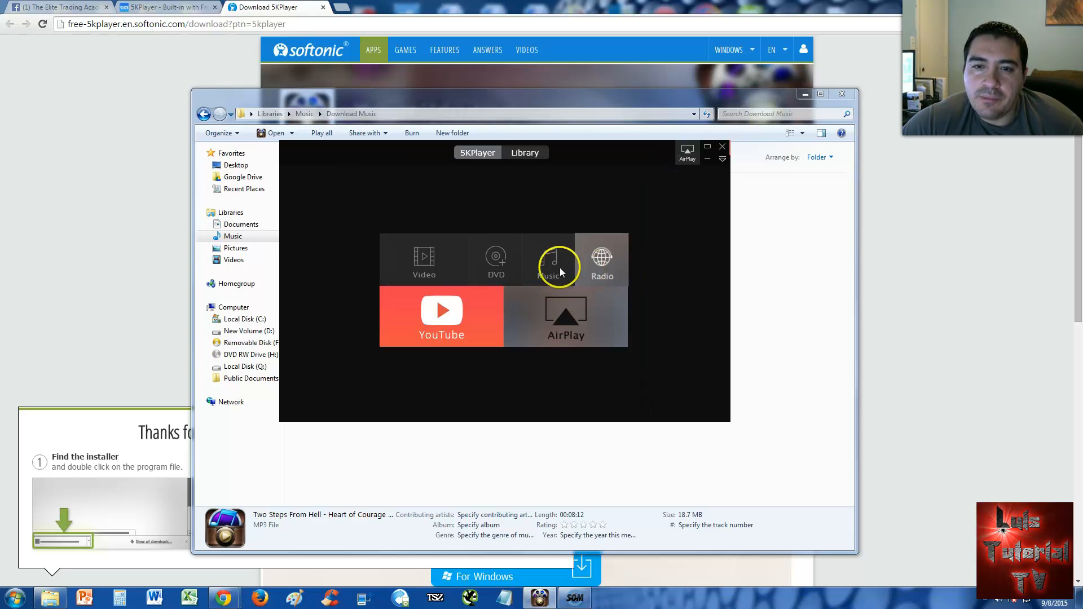
mouse_move(684, 276)
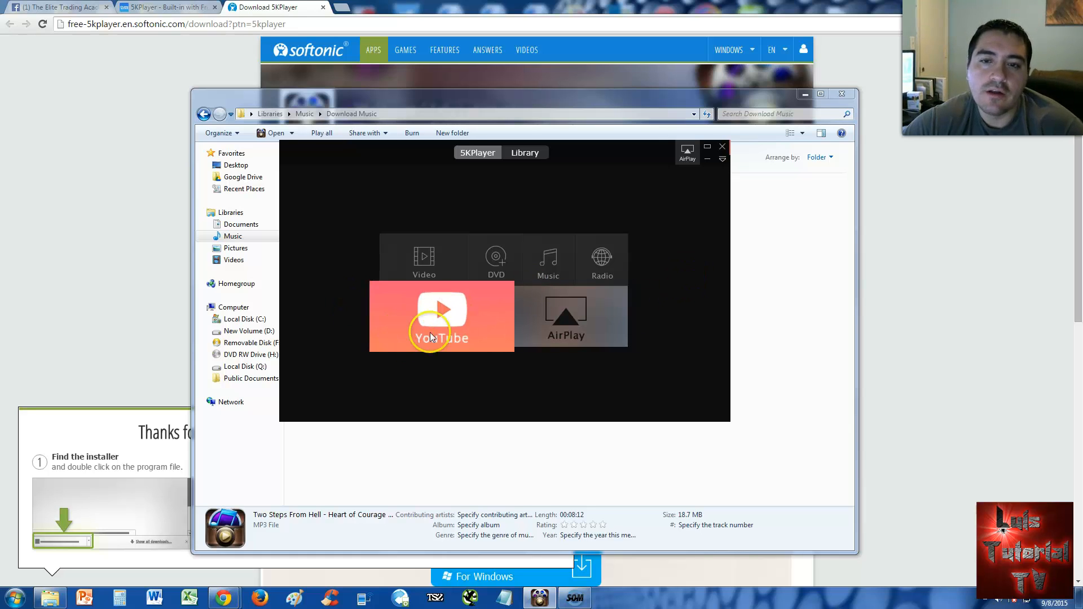
mouse_move(462, 337)
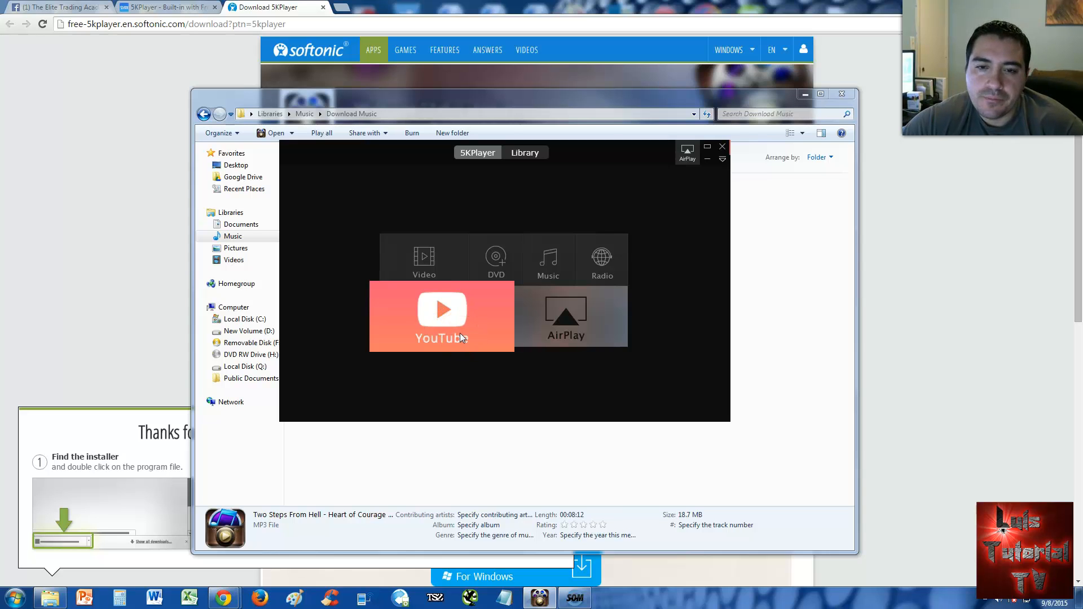
mouse_move(573, 180)
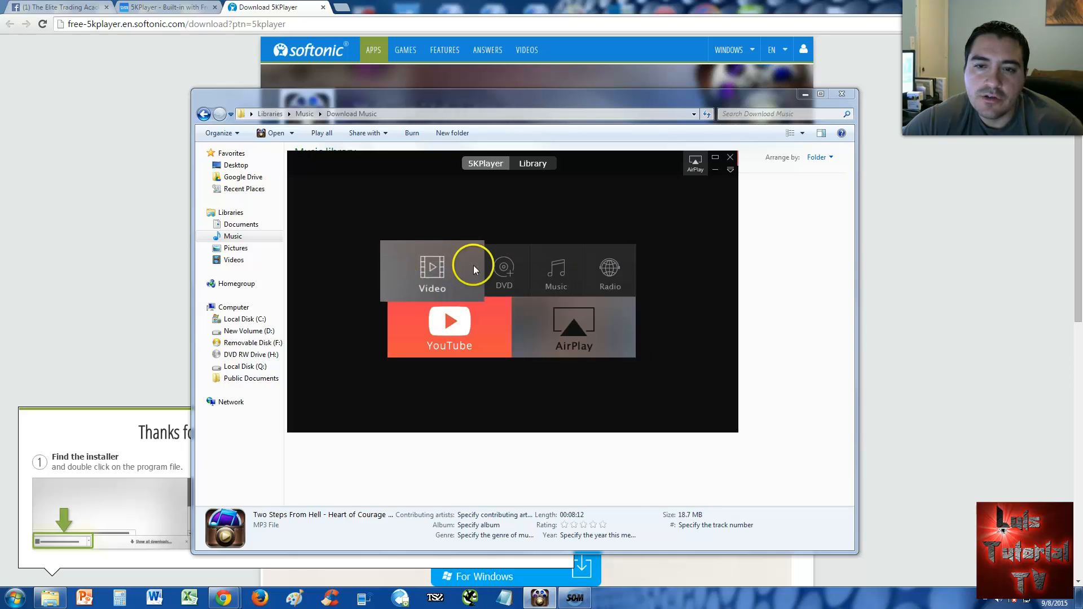
mouse_move(432, 280)
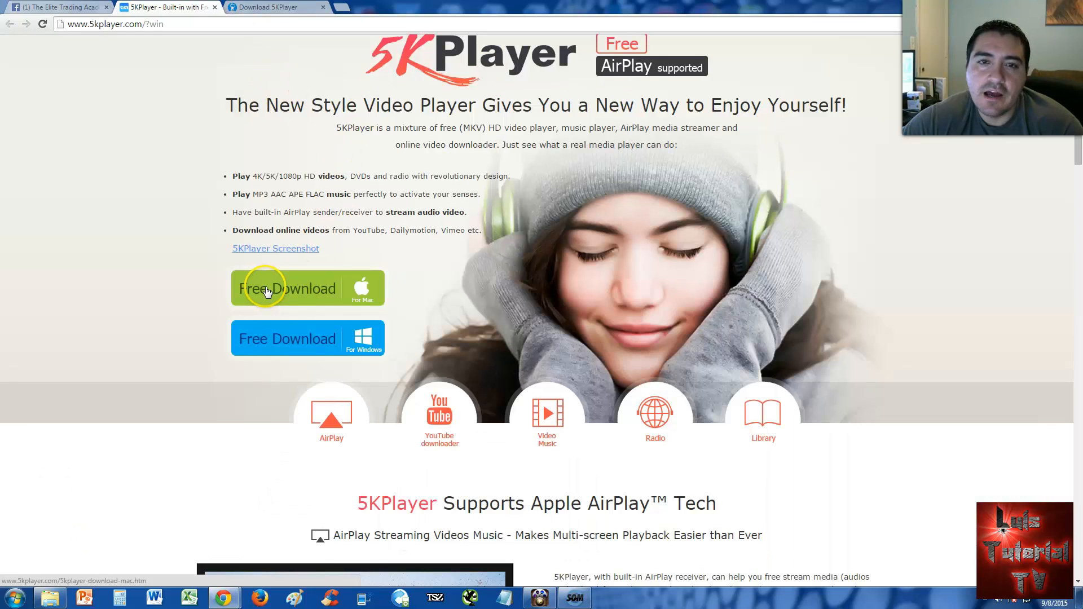
Step: Restore the 5KPlayer YouTube download window with its pasted link over the Chrome page
scroll("up", 3)
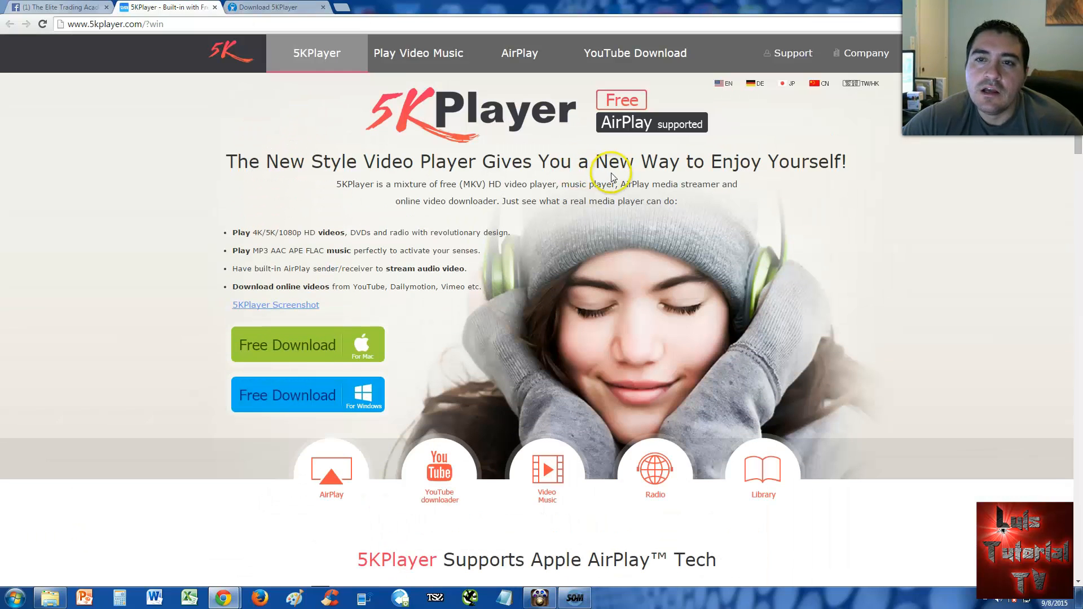
left_click(539, 597)
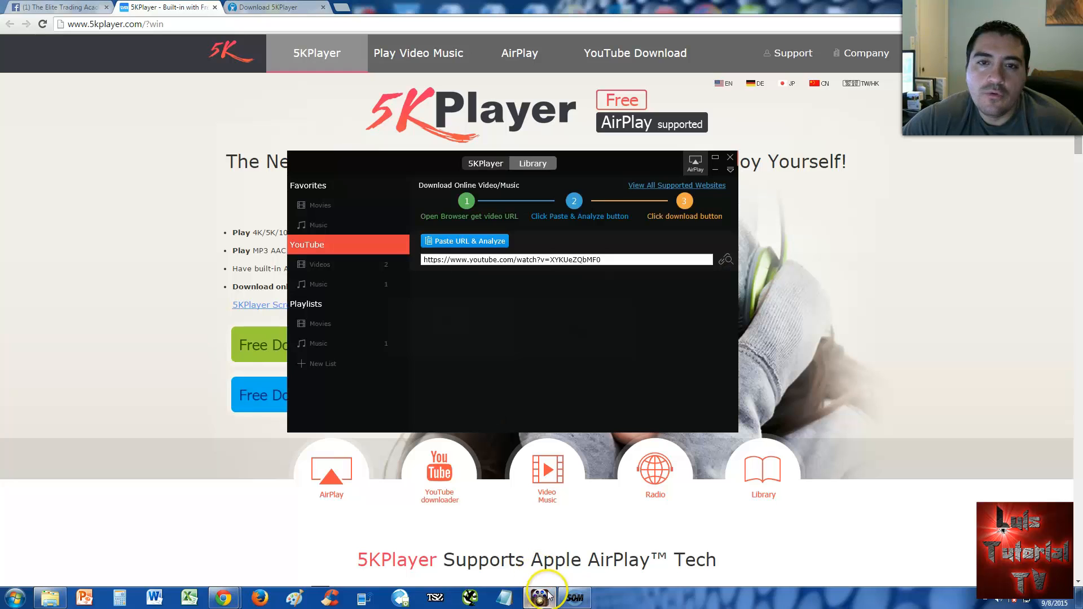
mouse_move(602, 328)
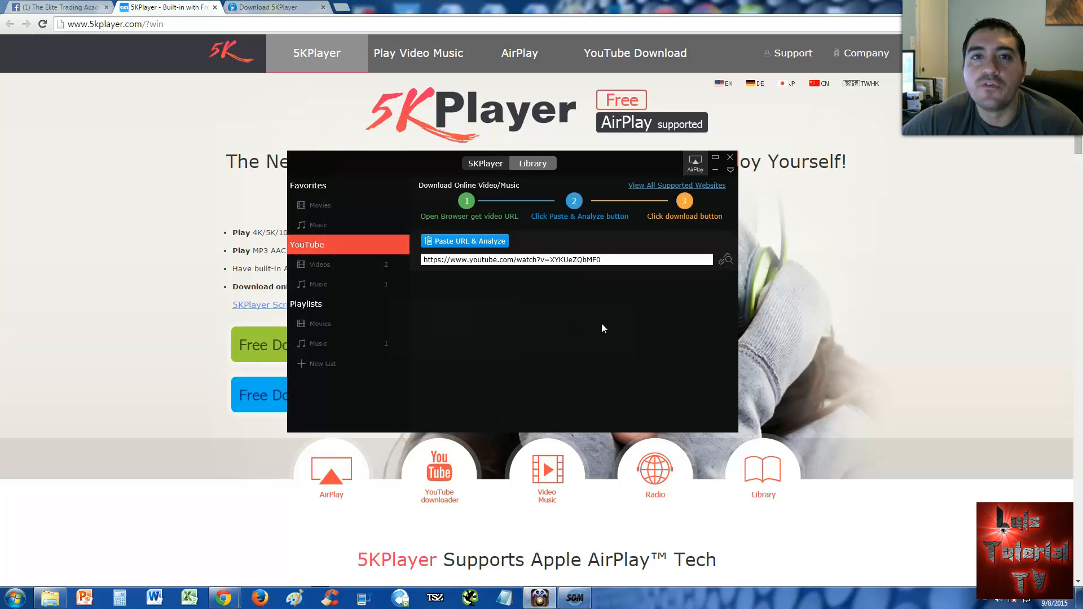
mouse_move(601, 319)
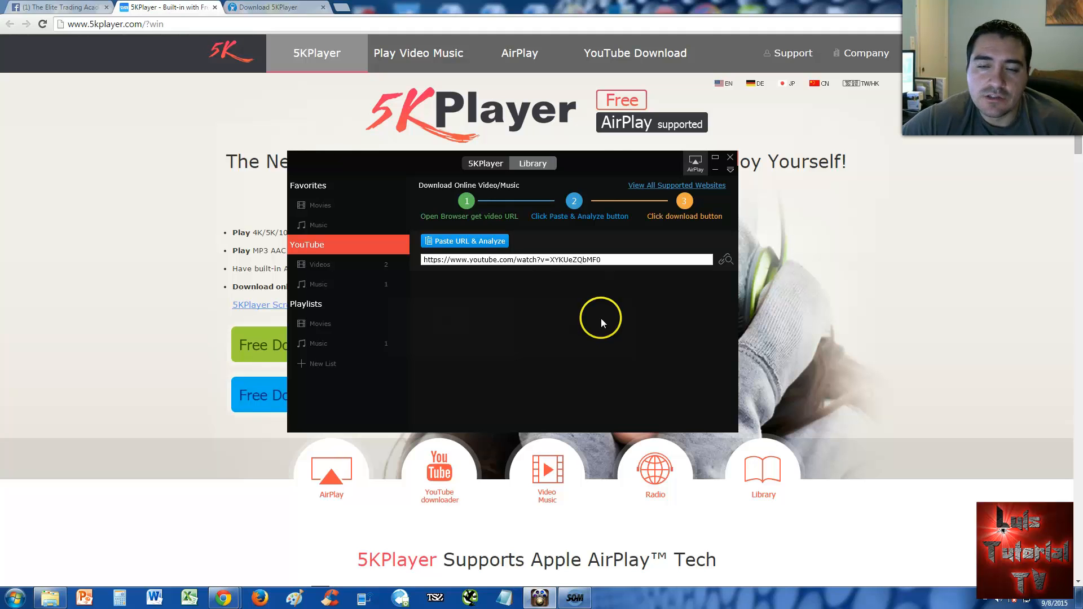